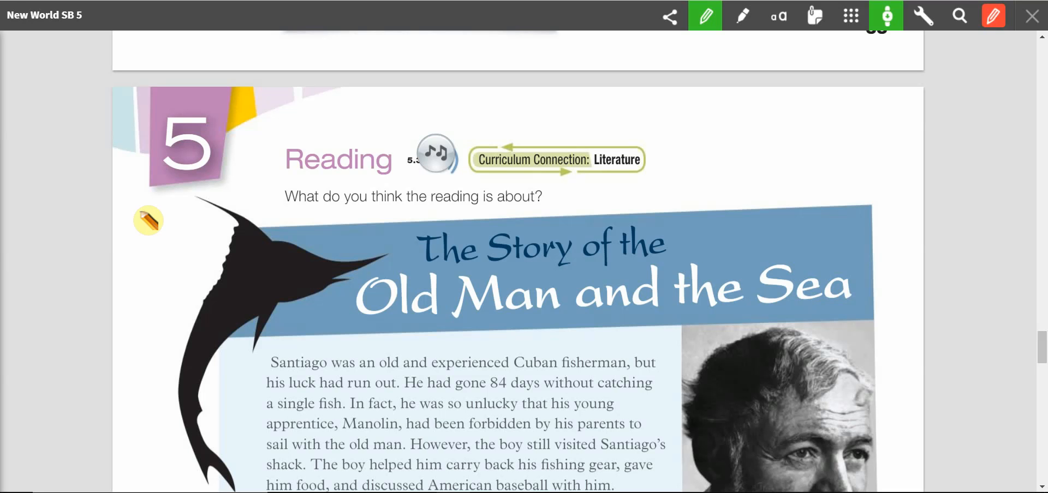
# Step: Scroll through The Story of the Old Man and the Sea page
pyautogui.scroll(-3)
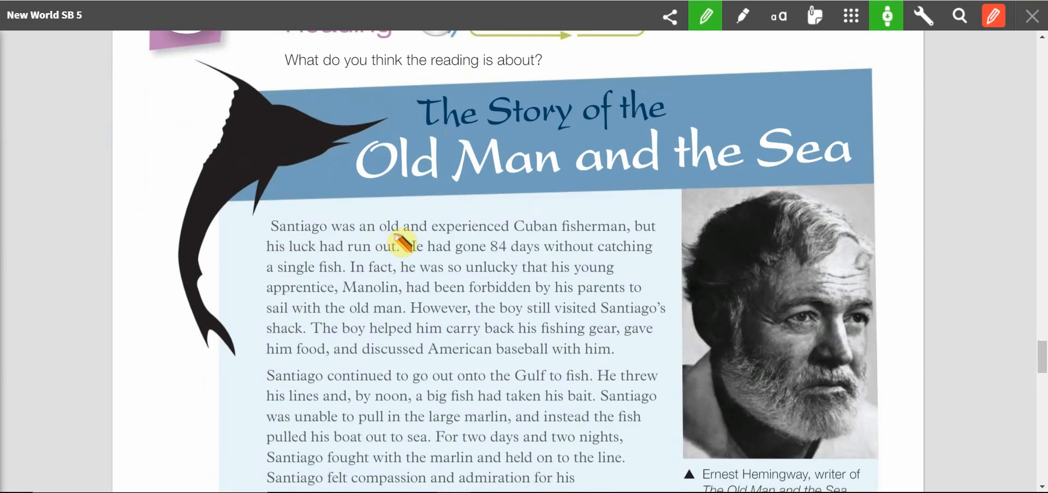
pyautogui.scroll(-3)
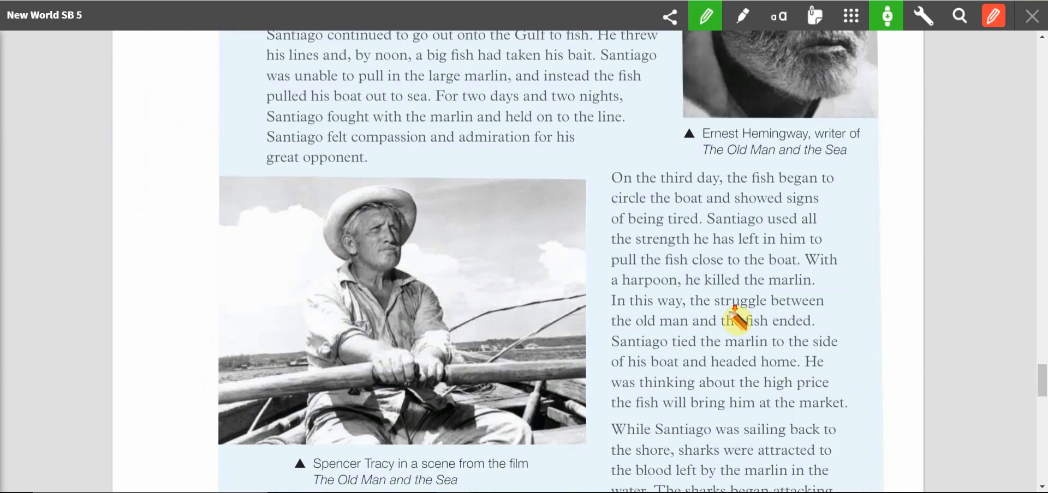
pyautogui.scroll(-3)
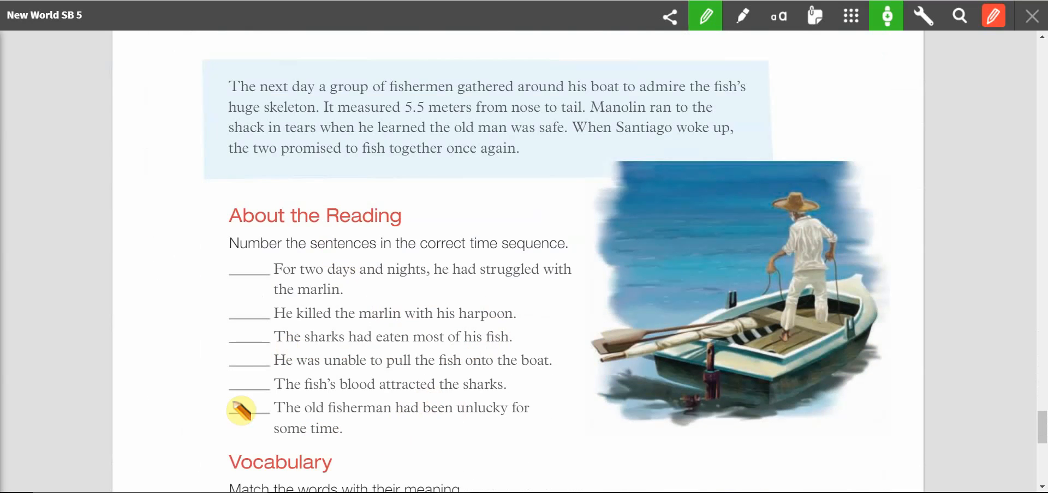
pyautogui.scroll(-3)
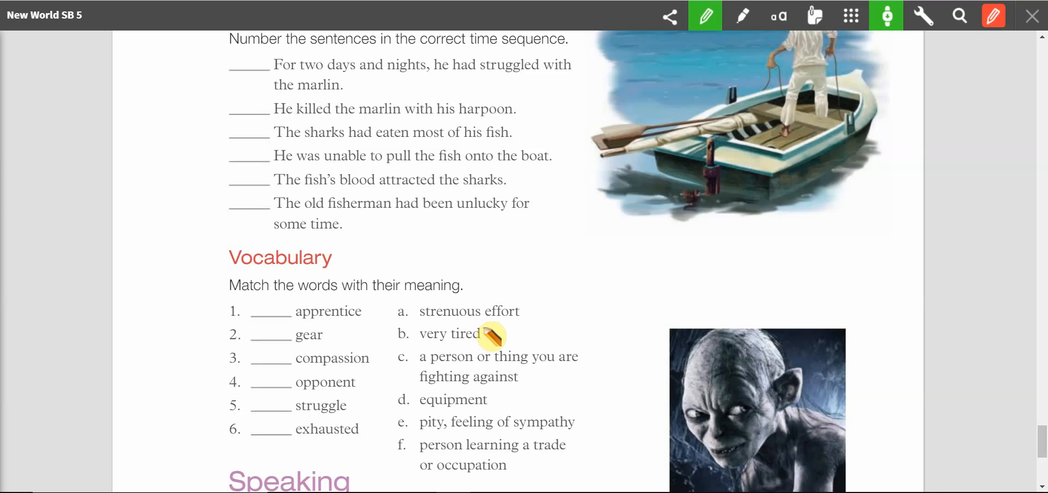
pyautogui.scroll(-3)
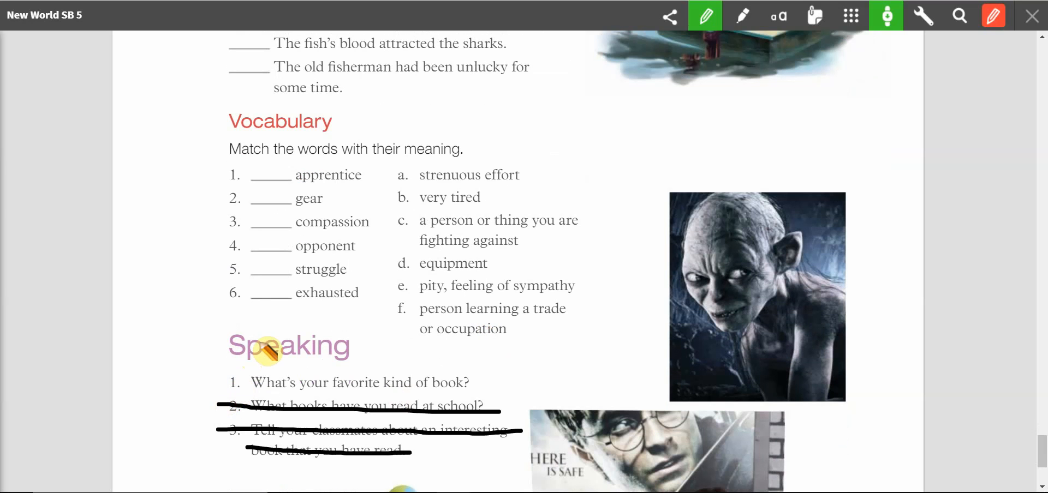
pyautogui.scroll(3)
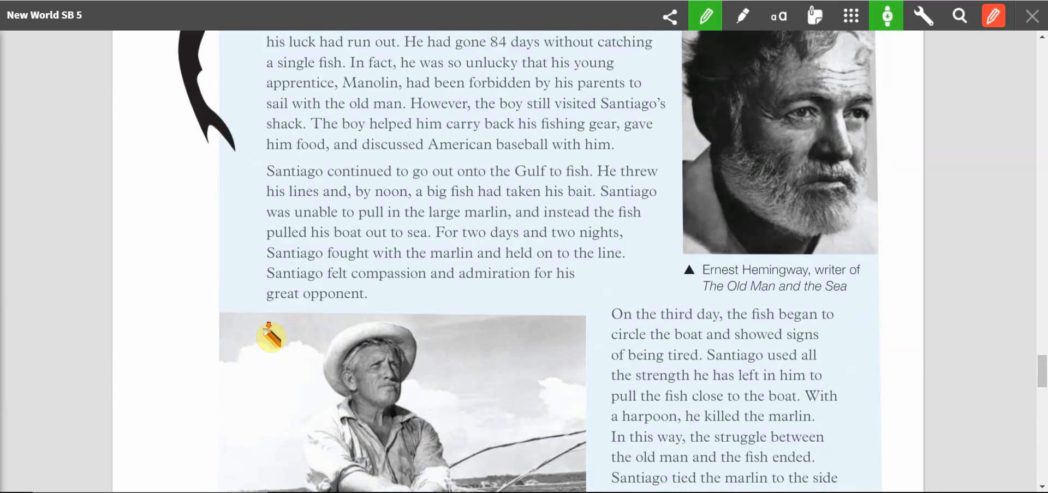
pyautogui.scroll(-3)
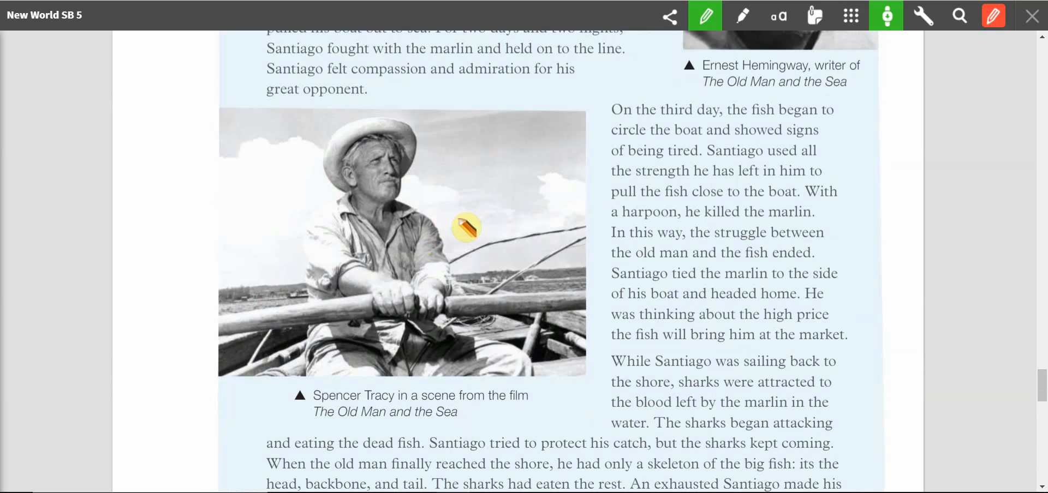
pyautogui.moveTo(459, 255)
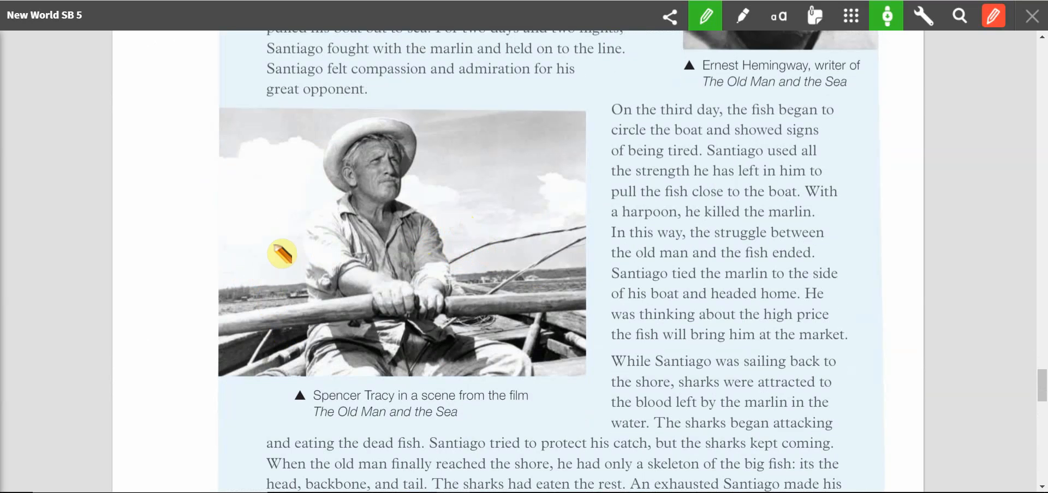
pyautogui.scroll(3)
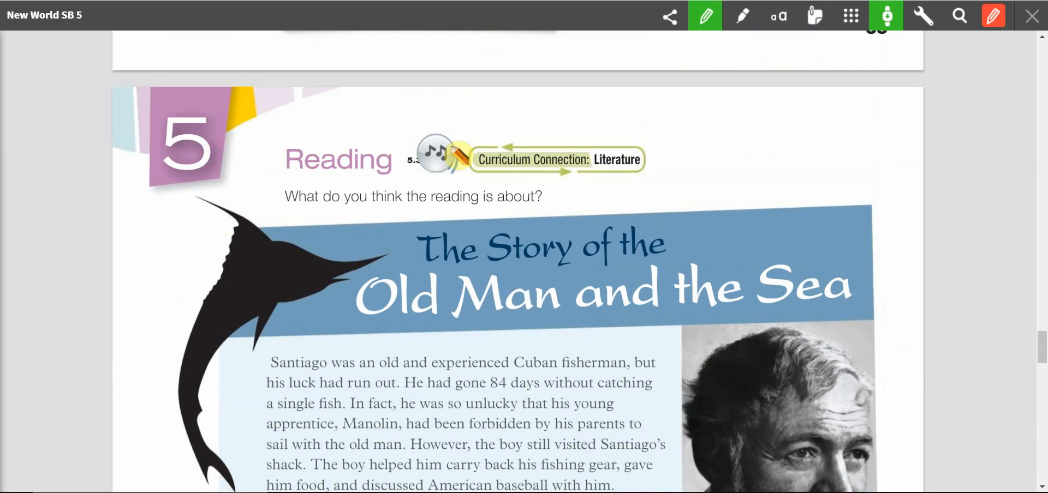
# Step: Start the Reading audio and follow the story down to its final paragraph
pyautogui.click(434, 154)
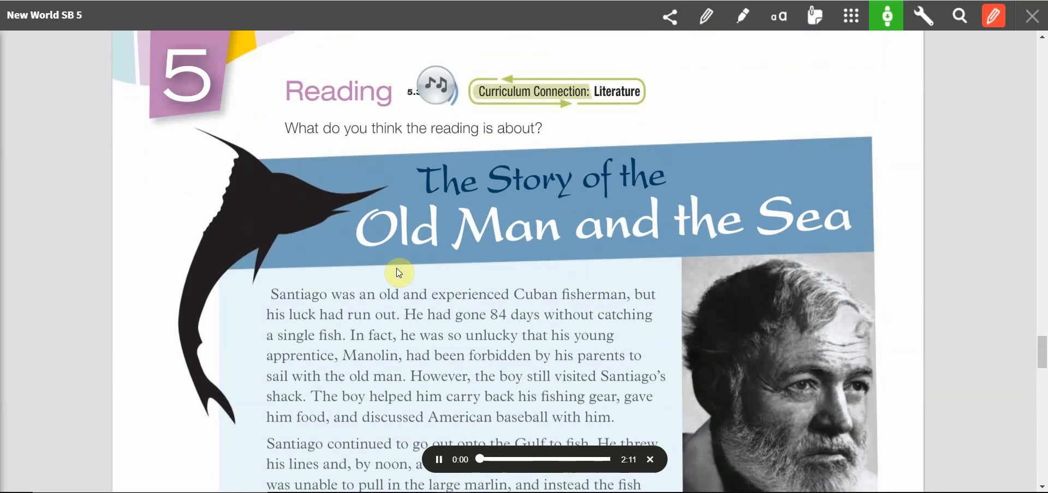
pyautogui.scroll(-3)
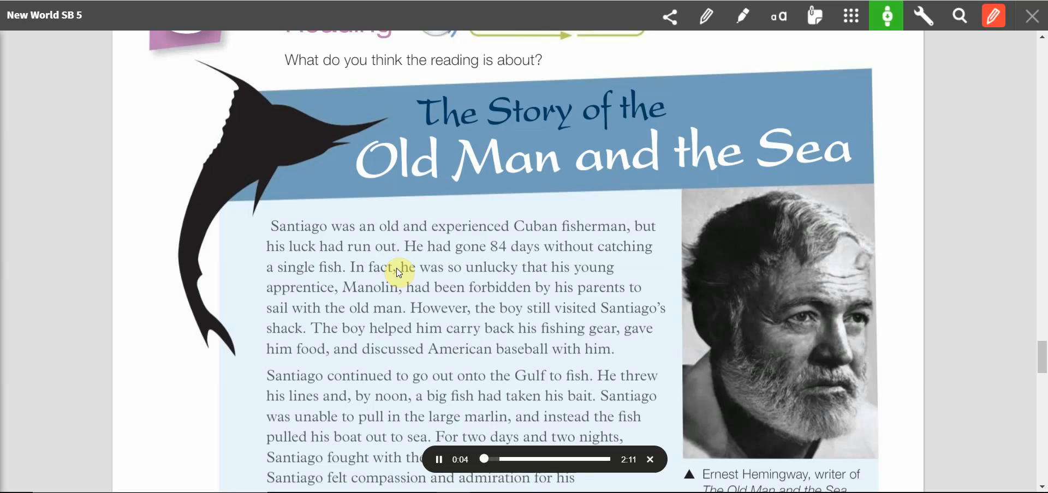
pyautogui.scroll(-3)
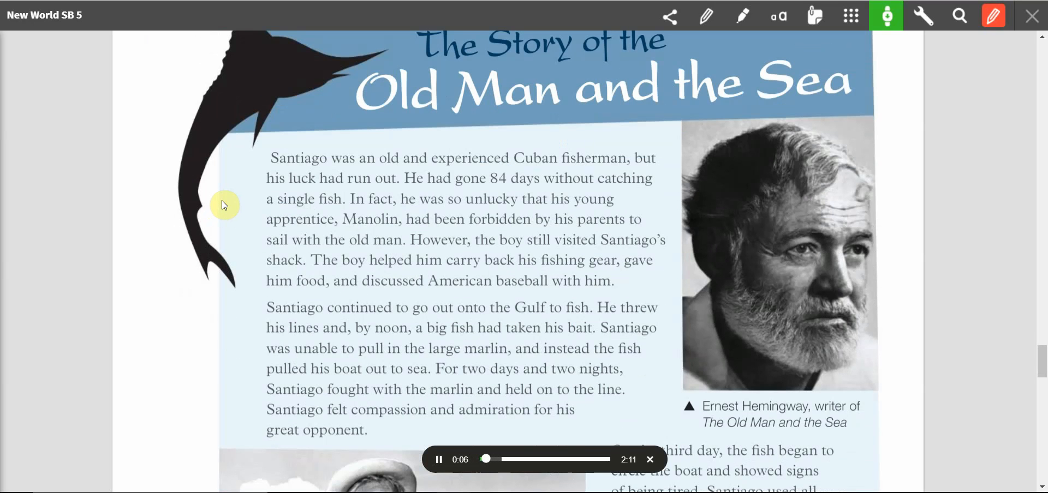
pyautogui.moveTo(233, 178)
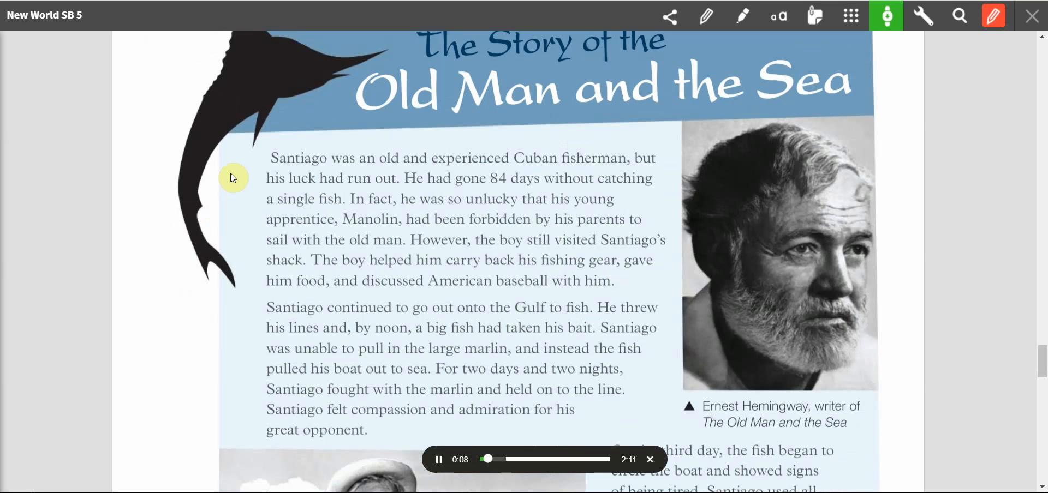
pyautogui.moveTo(237, 166)
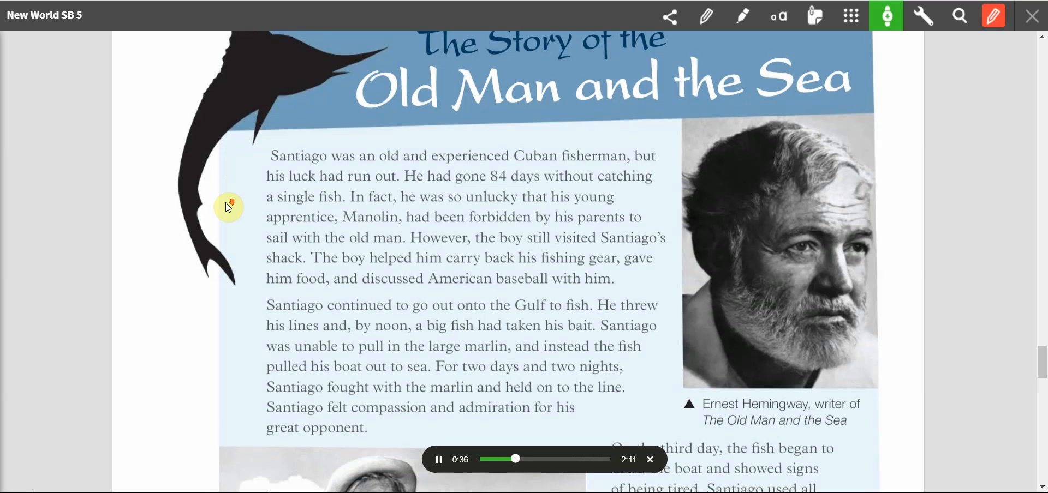
pyautogui.scroll(-3)
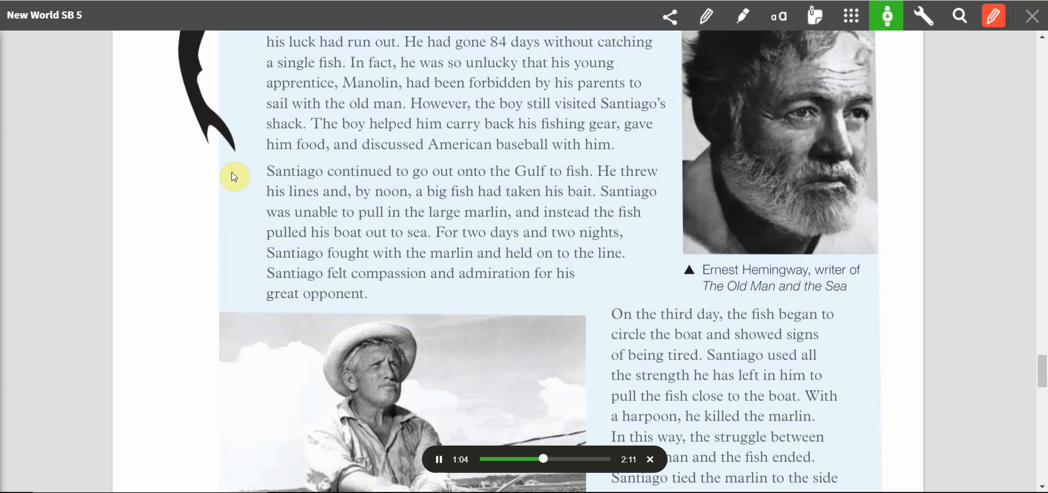
pyautogui.scroll(-3)
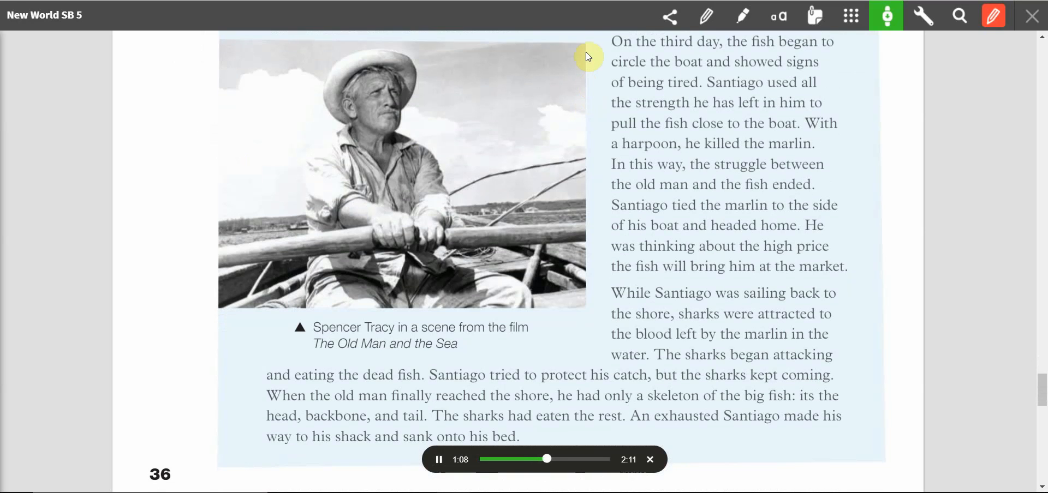
pyautogui.moveTo(595, 47)
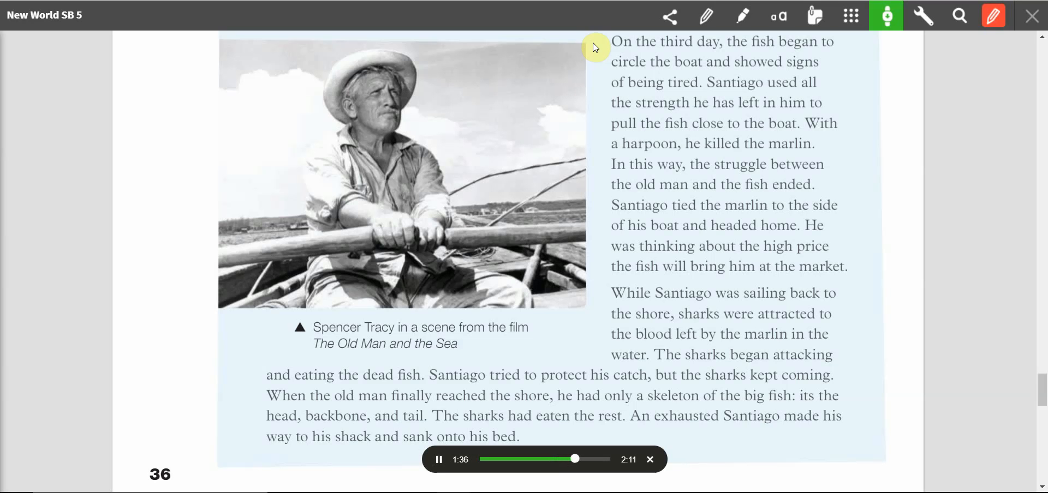
pyautogui.moveTo(599, 299)
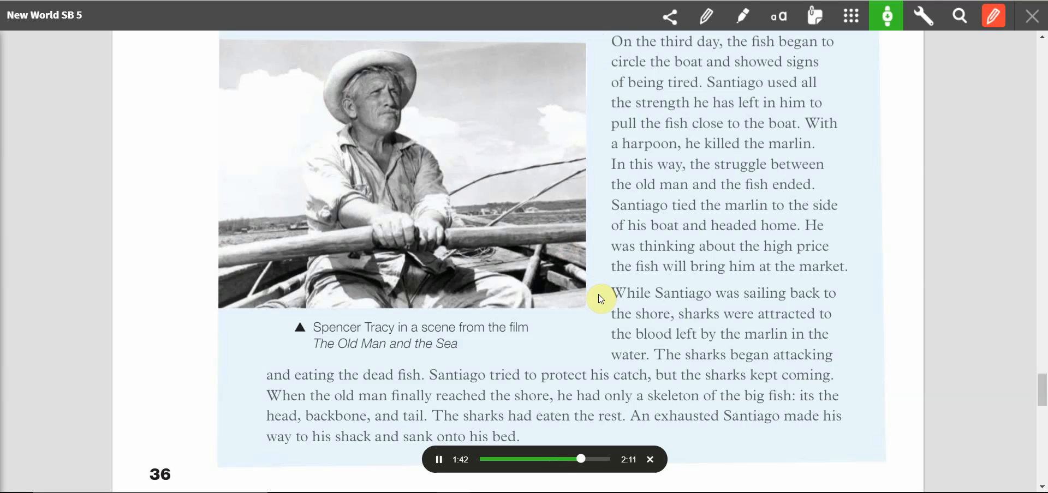
pyautogui.scroll(-3)
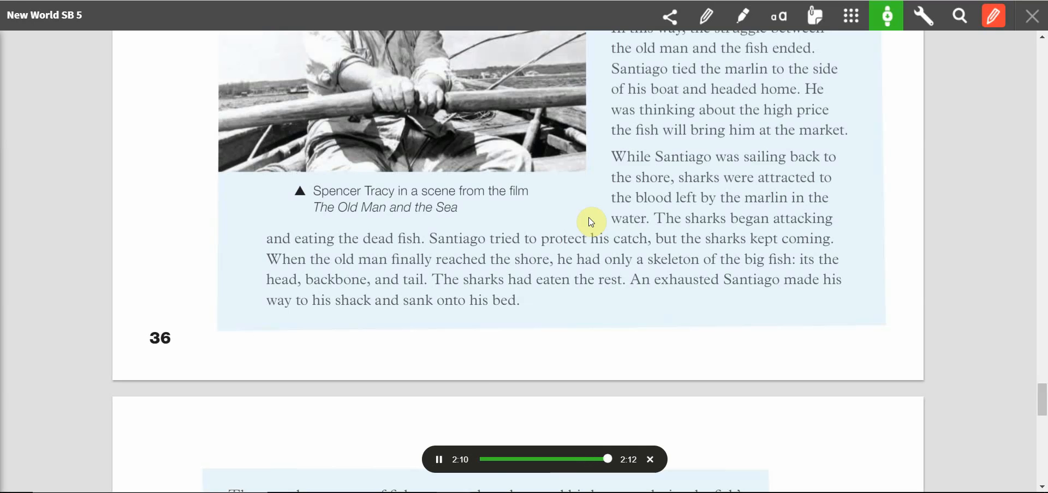
# Step: Scroll past page 36 to the About the Reading sequencing exercise
pyautogui.scroll(-3)
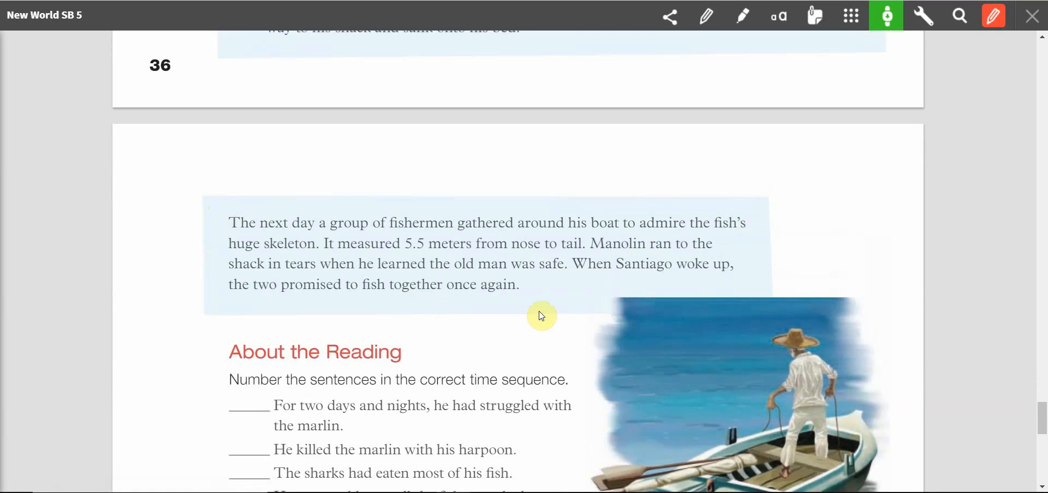
pyautogui.moveTo(513, 279)
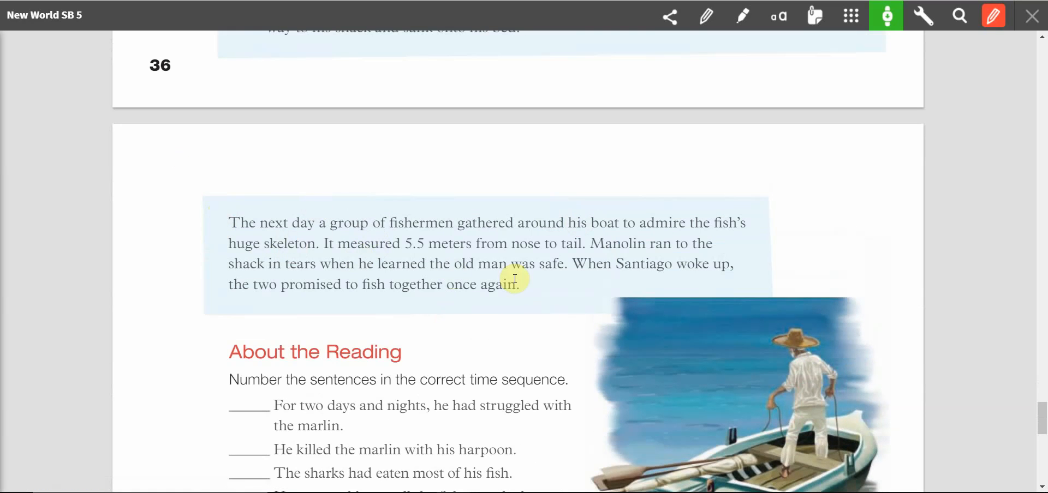
pyautogui.moveTo(188, 222)
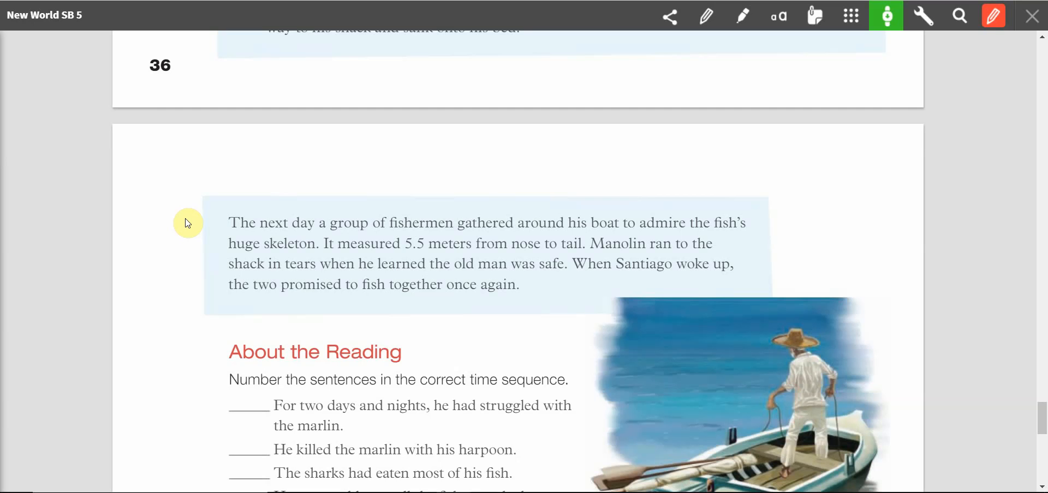
pyautogui.moveTo(233, 246)
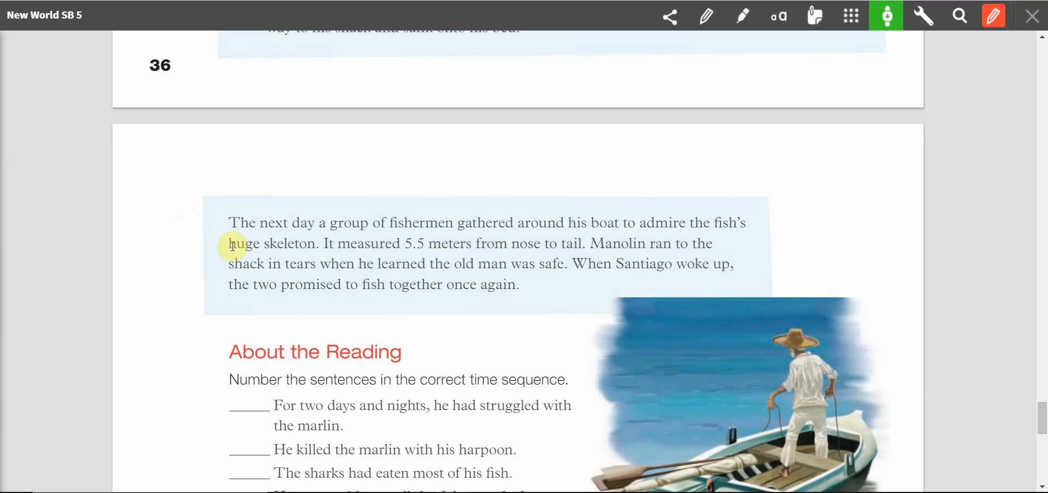
pyautogui.scroll(-3)
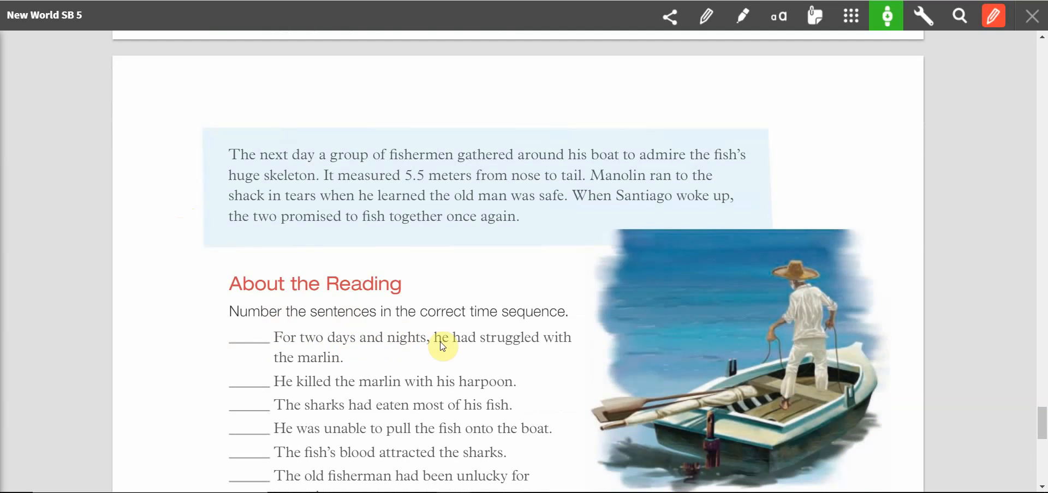
pyautogui.scroll(-3)
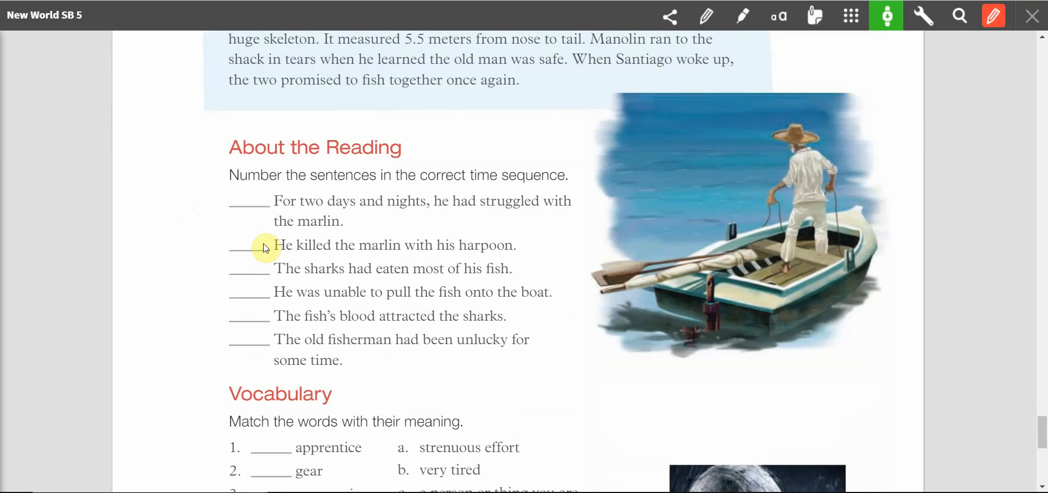
pyautogui.moveTo(218, 178)
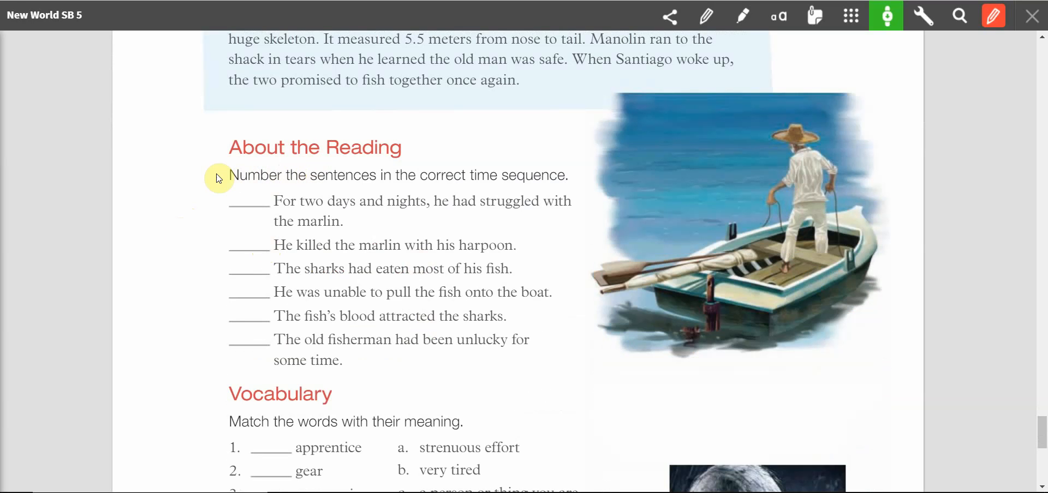
pyautogui.moveTo(227, 180)
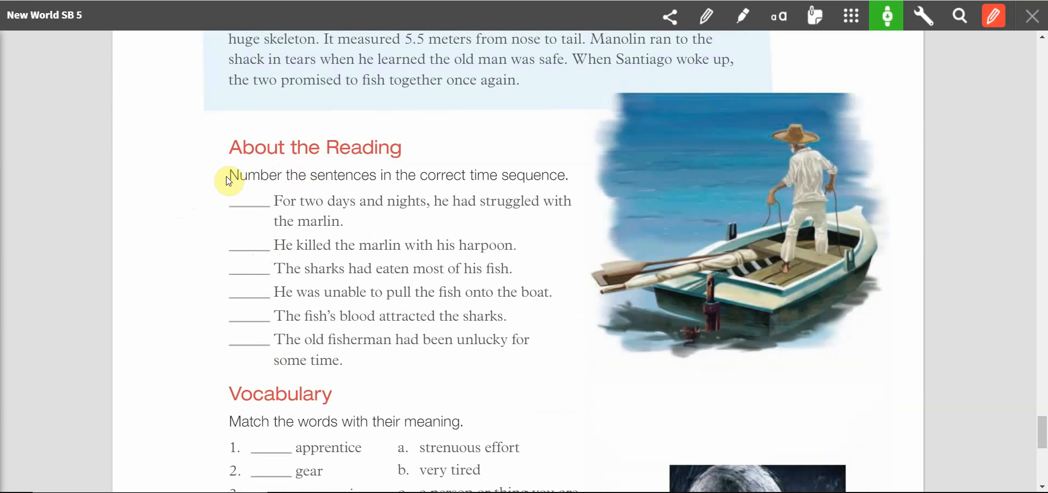
pyautogui.moveTo(226, 194)
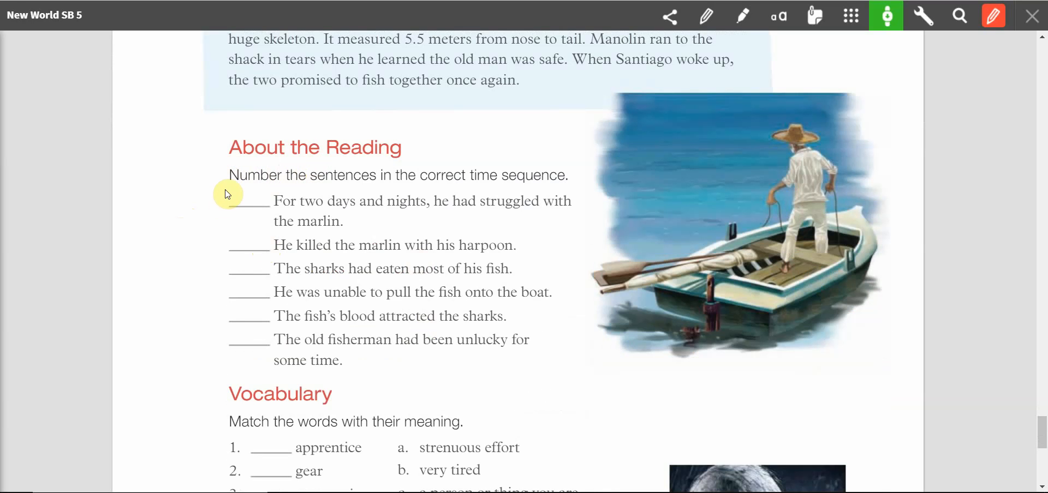
pyautogui.moveTo(398, 383)
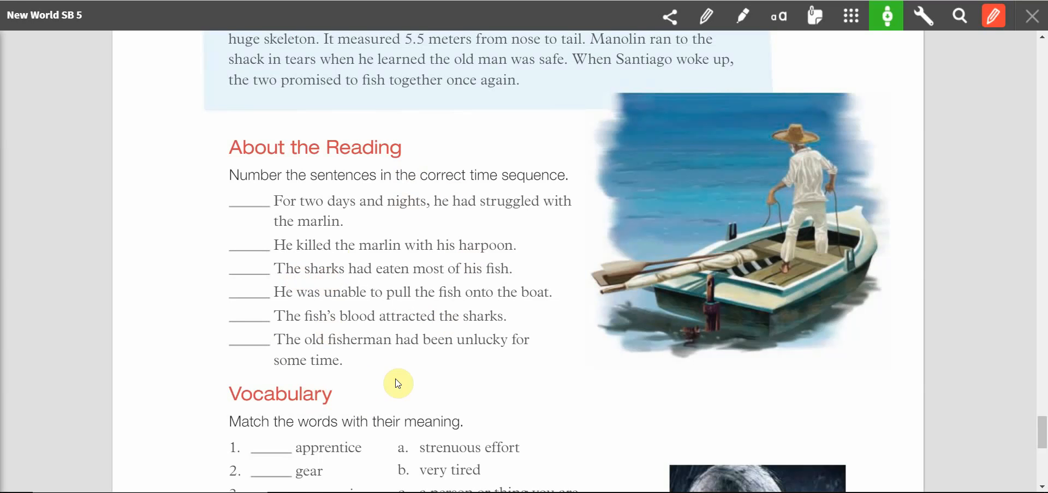
pyautogui.moveTo(401, 170)
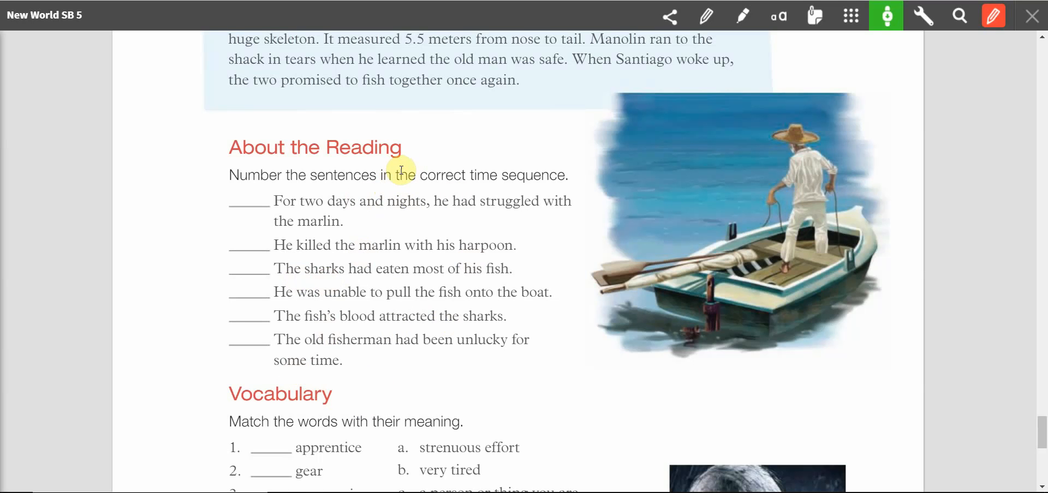
pyautogui.moveTo(358, 231)
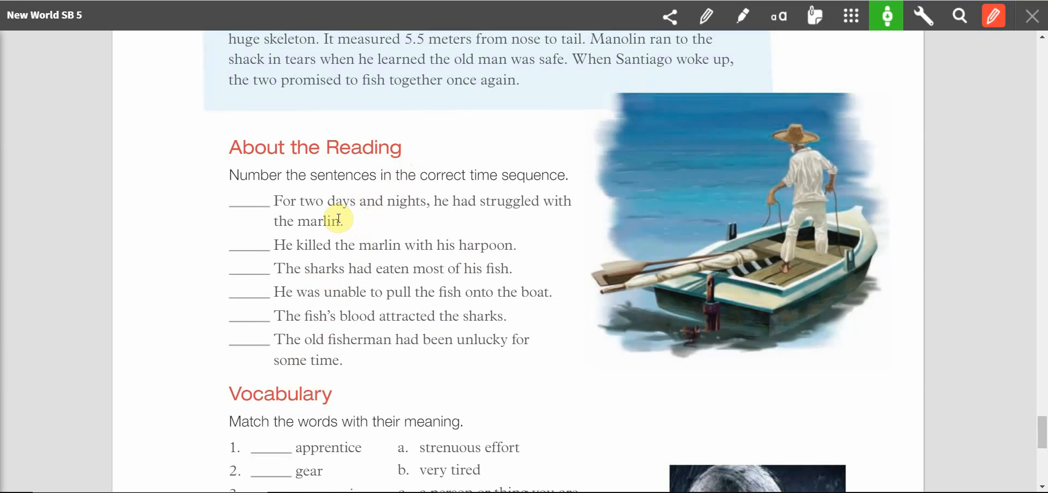
pyautogui.moveTo(515, 249)
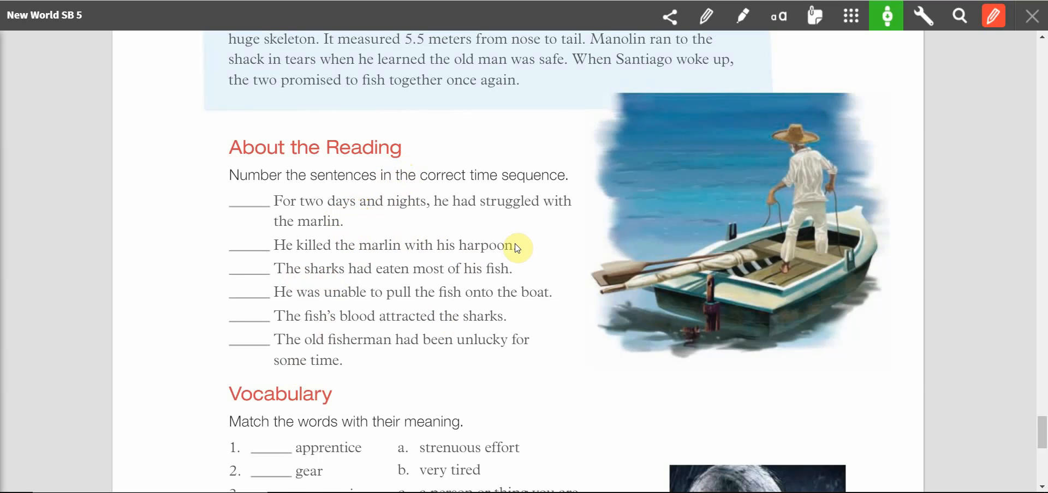
pyautogui.moveTo(517, 245)
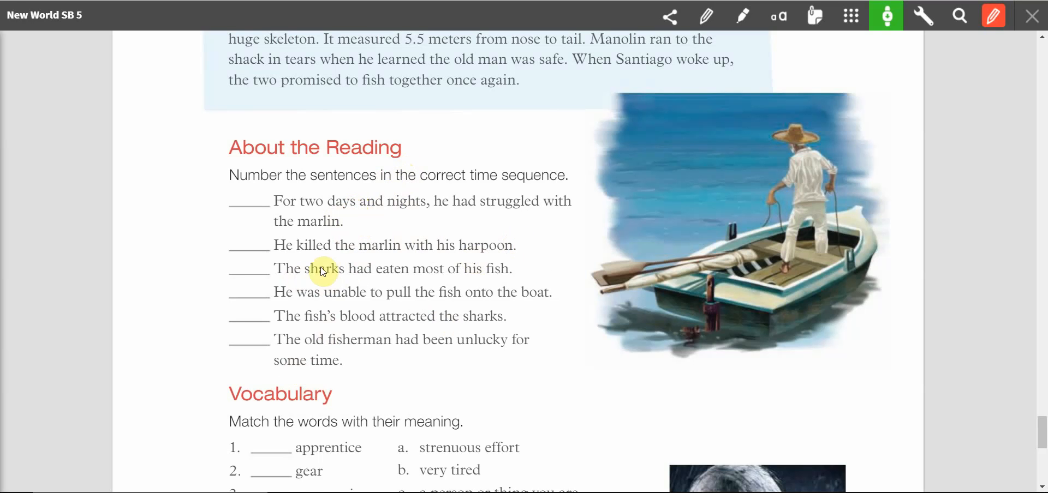
pyautogui.moveTo(394, 268)
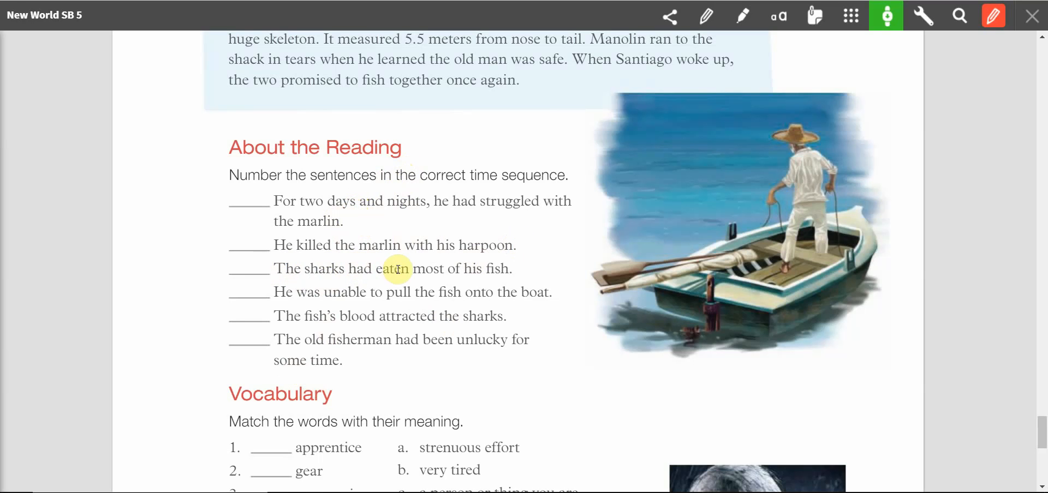
pyautogui.moveTo(496, 268)
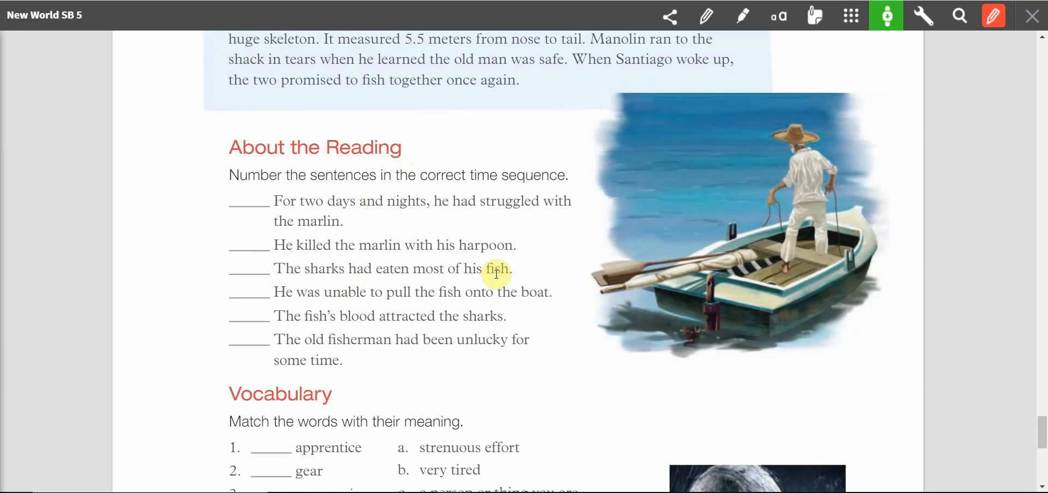
pyautogui.moveTo(559, 297)
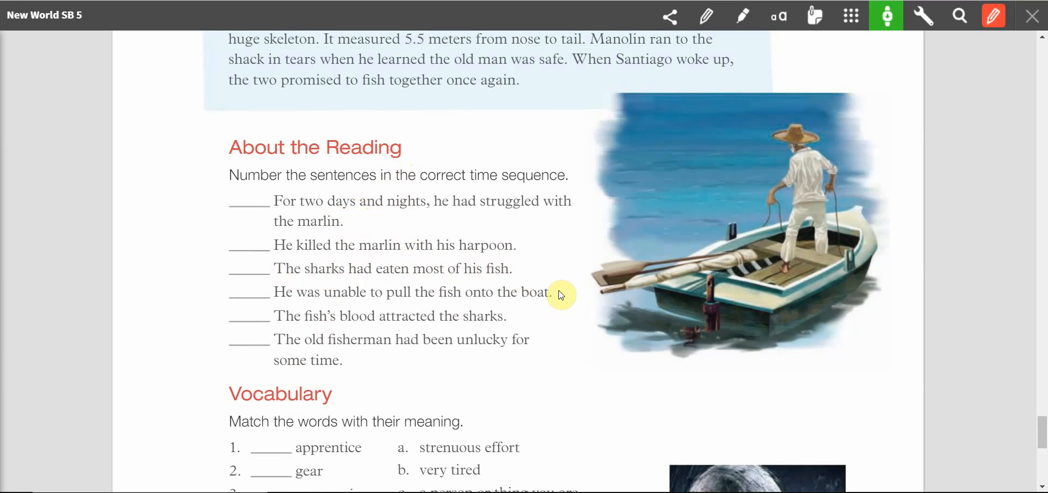
pyautogui.moveTo(555, 304)
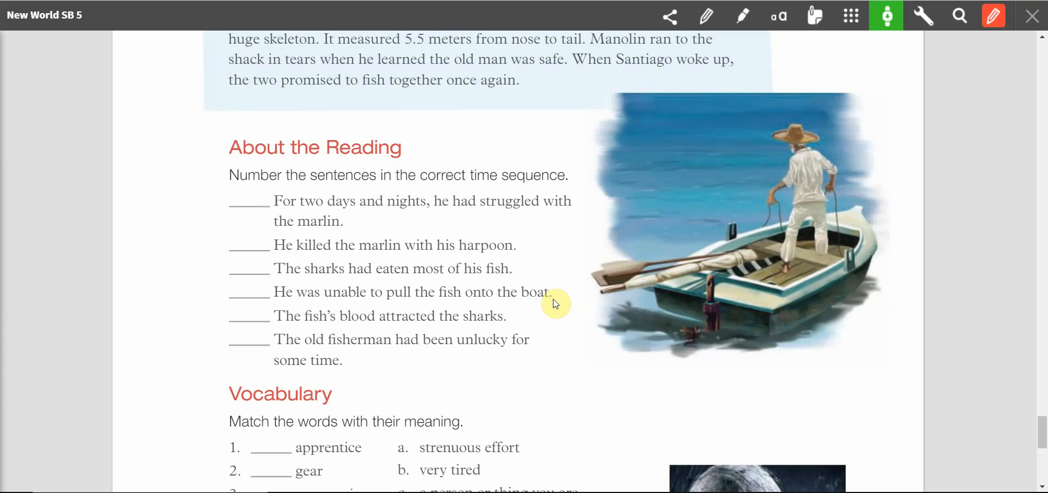
pyautogui.moveTo(304, 324)
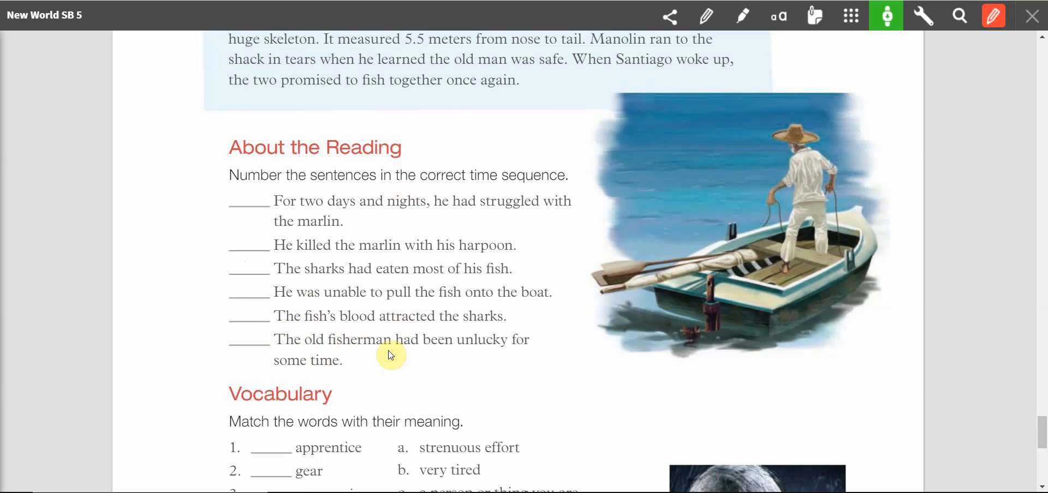
pyautogui.moveTo(327, 381)
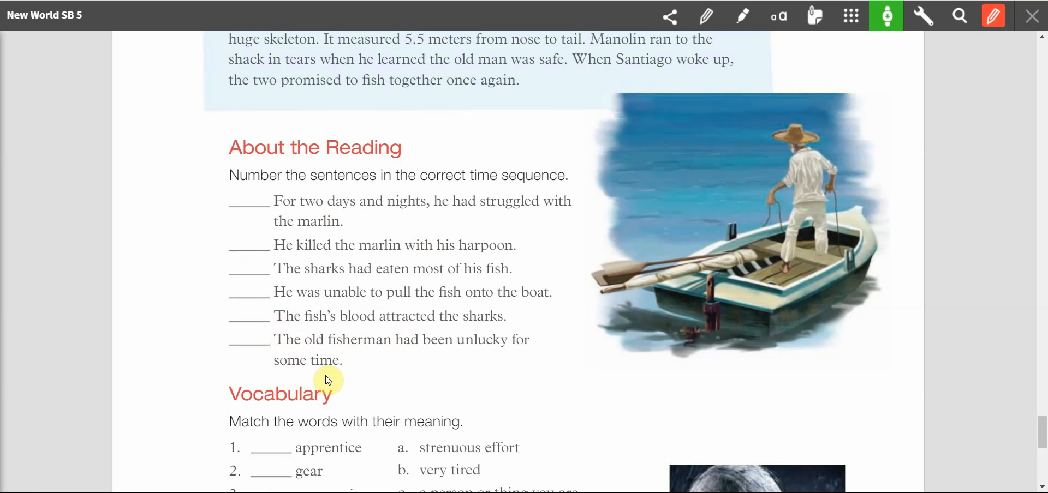
# Step: Write 1 with the pen beside 'The old fisherman had been unlucky for some time'
pyautogui.click(705, 15)
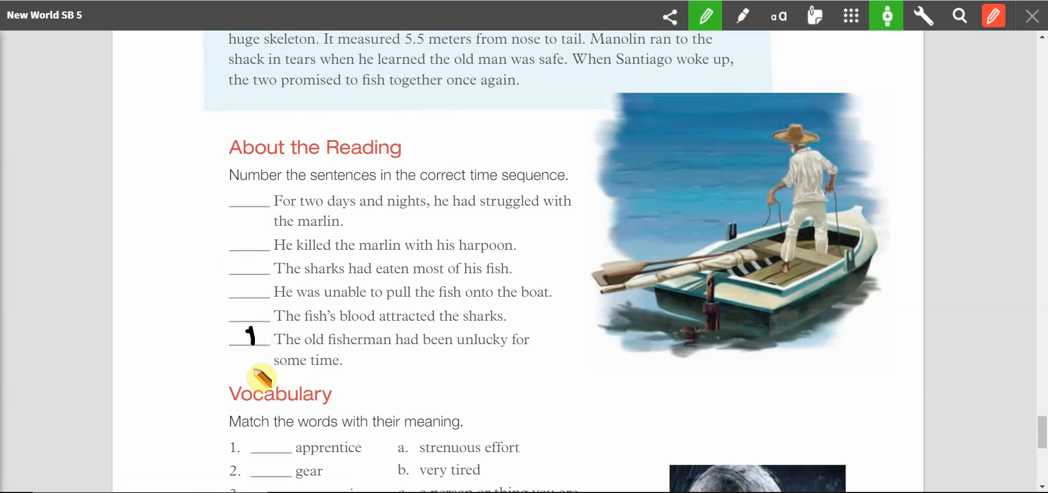
pyautogui.moveTo(194, 262)
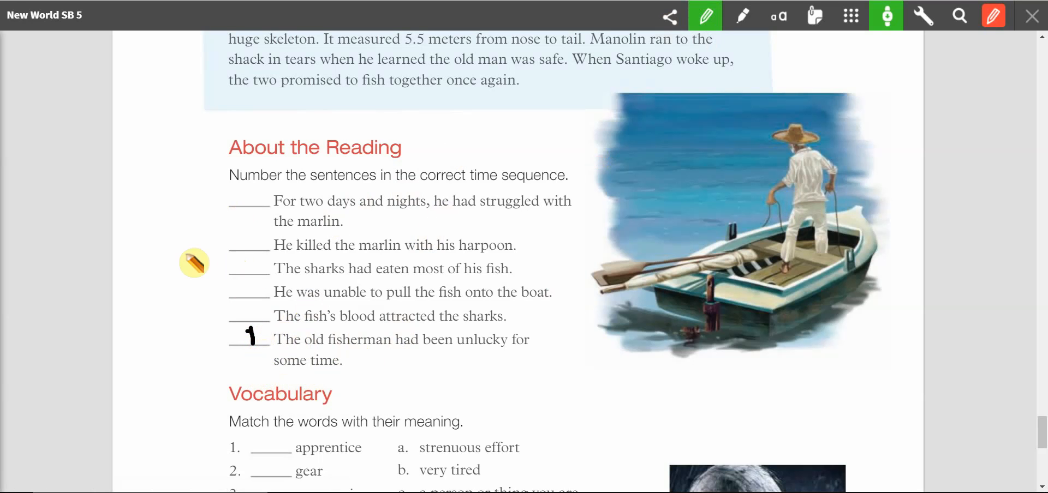
pyautogui.moveTo(244, 297)
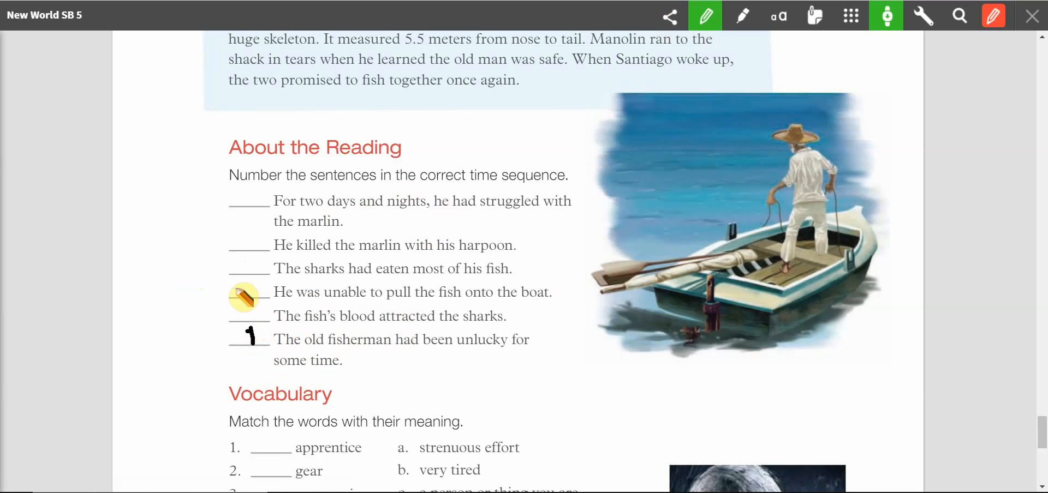
pyautogui.moveTo(341, 209)
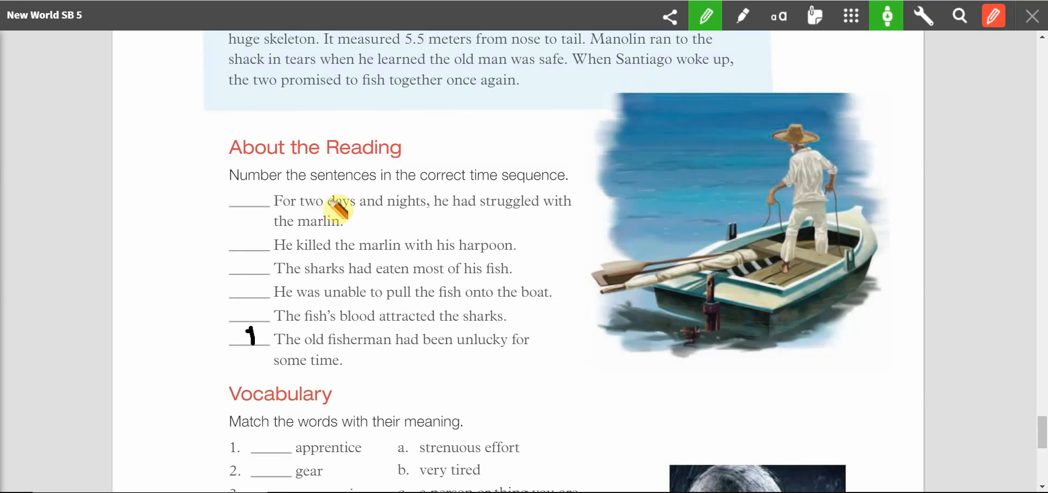
pyautogui.moveTo(330, 248)
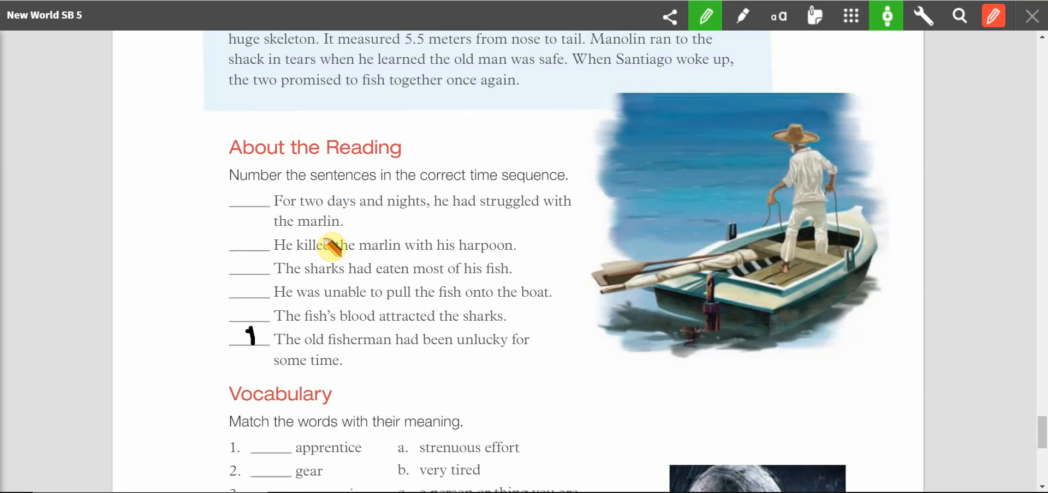
pyautogui.moveTo(348, 273)
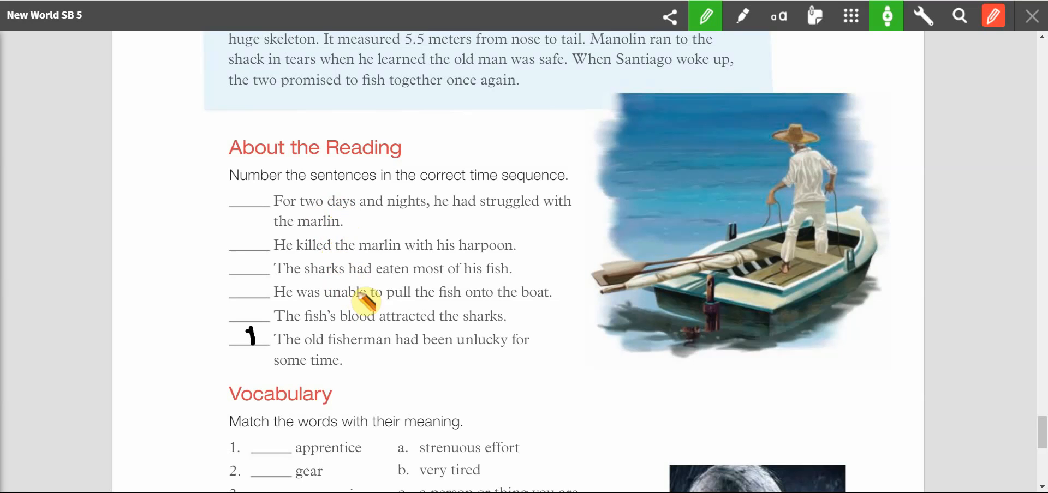
pyautogui.moveTo(475, 328)
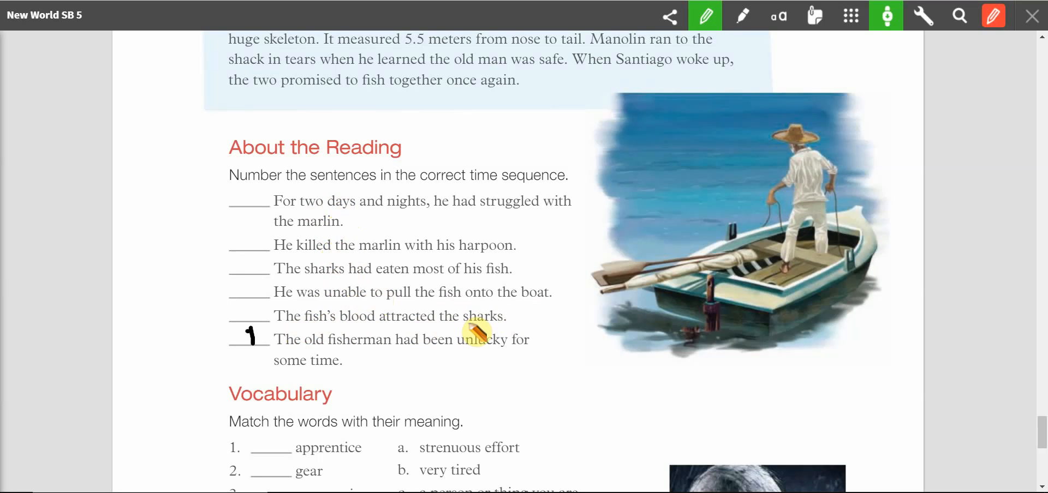
pyautogui.scroll(3)
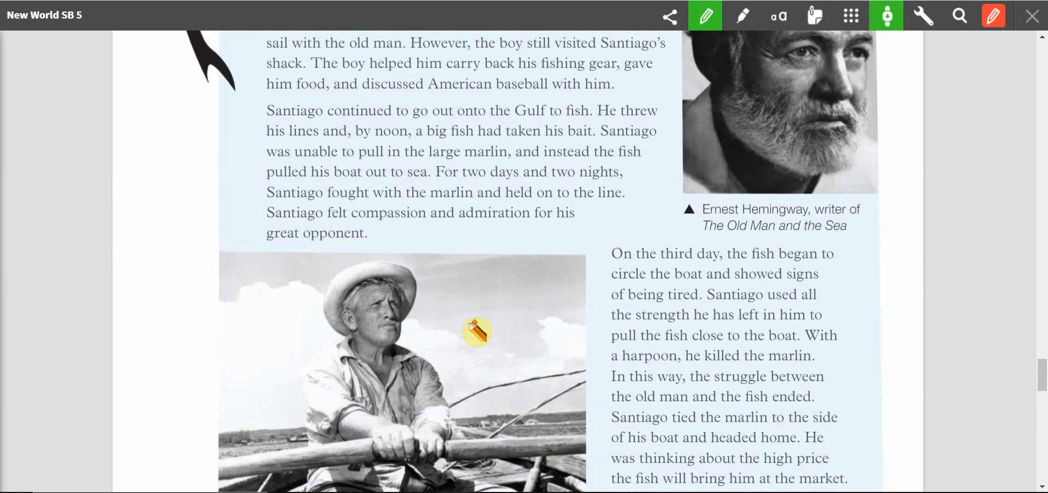
# Step: Write 3 beside the two-day struggle sentence and 4 beside the harpoon sentence
pyautogui.scroll(3)
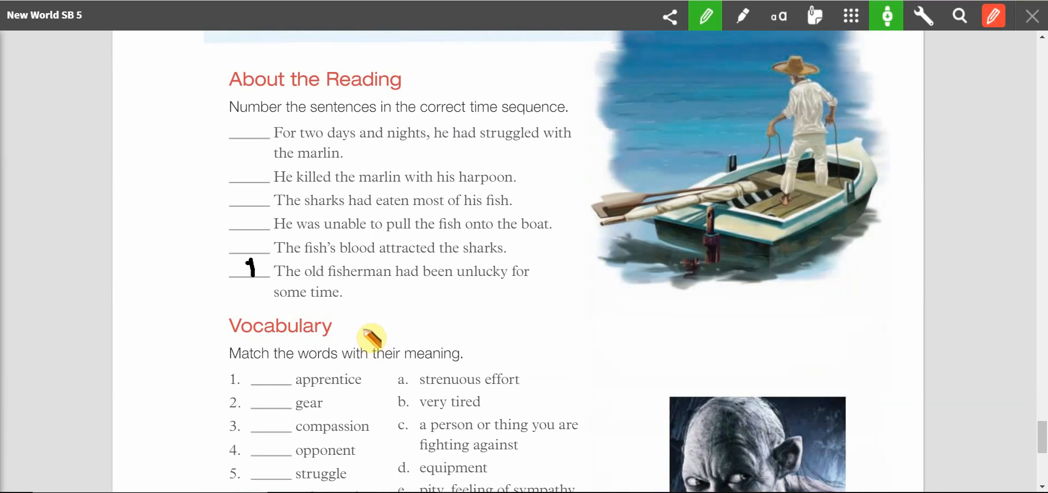
pyautogui.moveTo(431, 236)
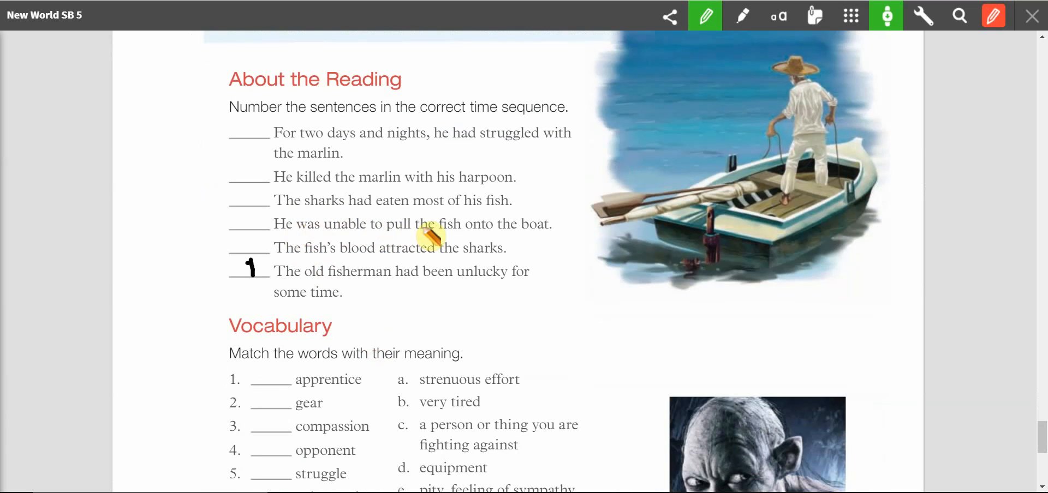
pyautogui.moveTo(252, 223)
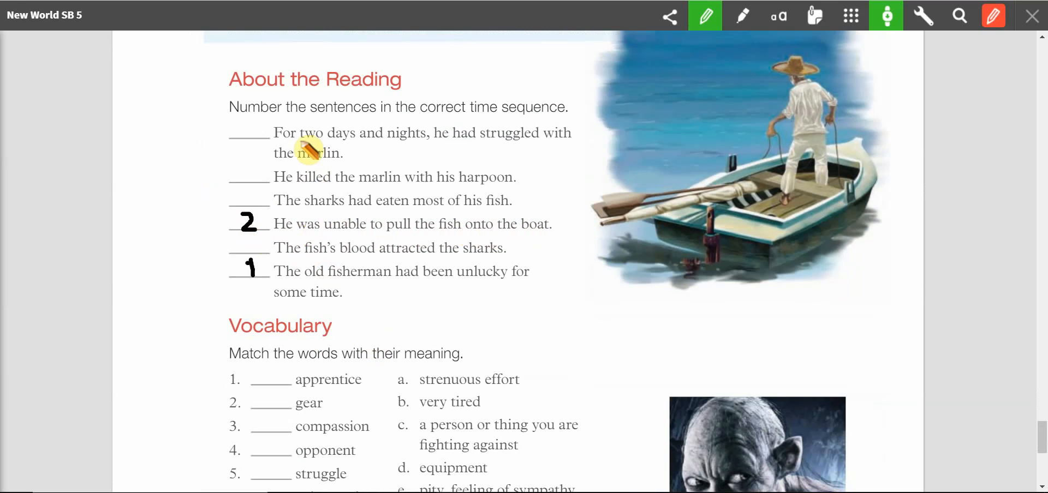
pyautogui.moveTo(355, 167)
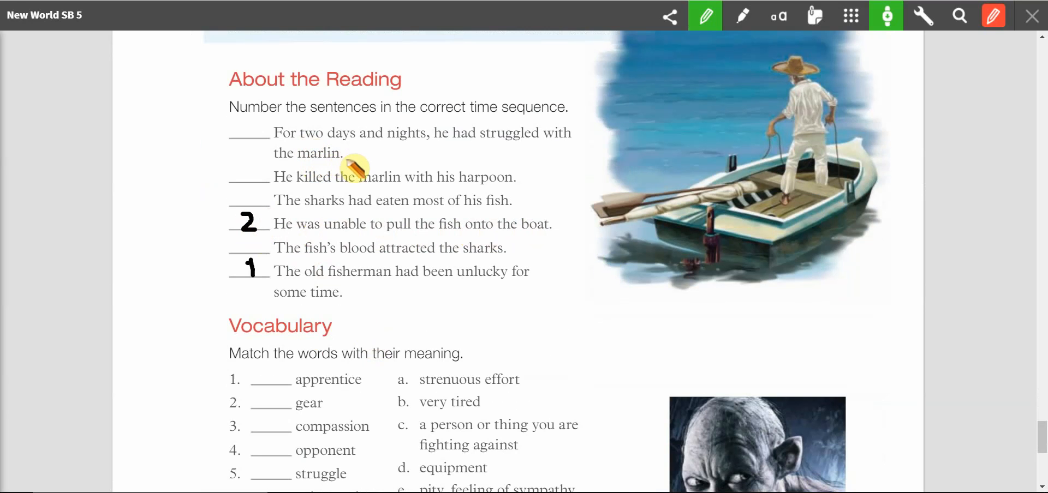
pyautogui.moveTo(354, 167); pyautogui.dragTo(250, 131)
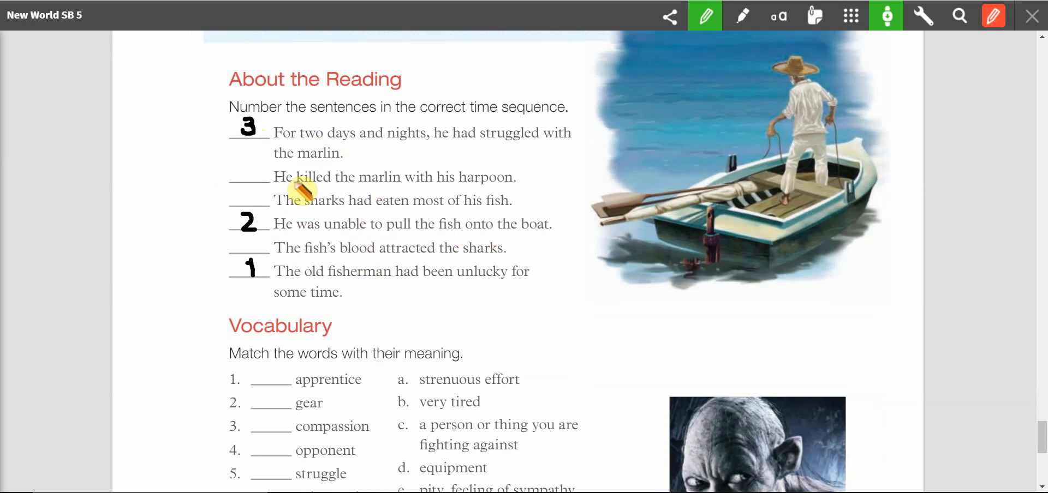
pyautogui.moveTo(300, 193); pyautogui.dragTo(251, 164)
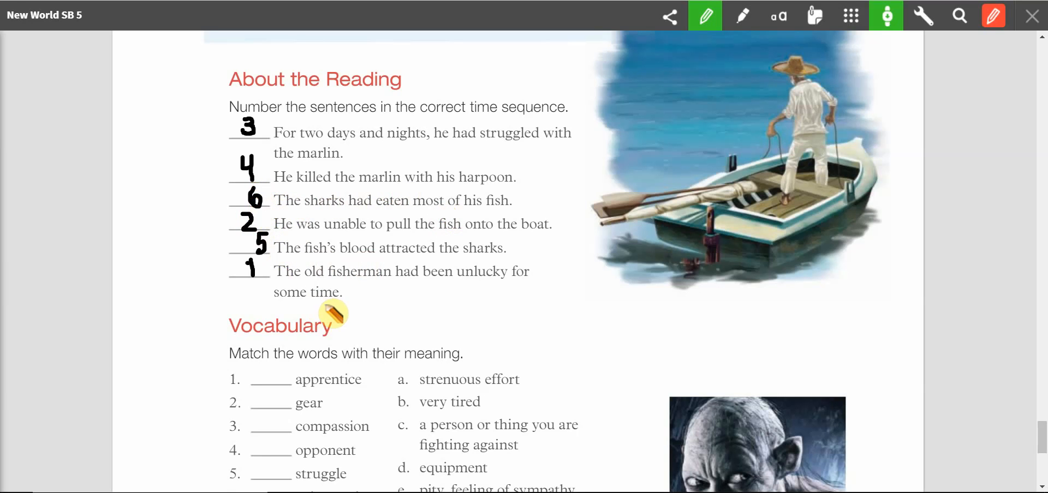
pyautogui.moveTo(419, 323)
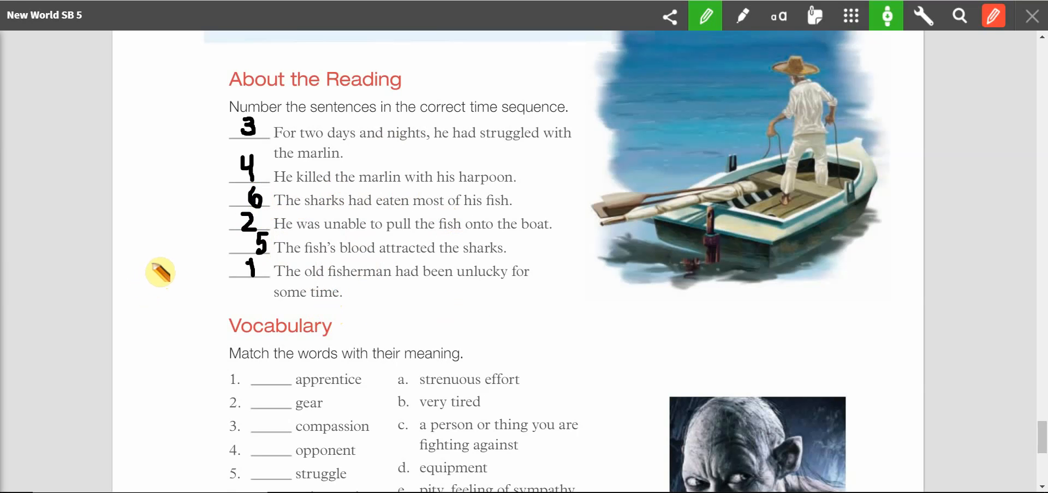
pyautogui.scroll(-3)
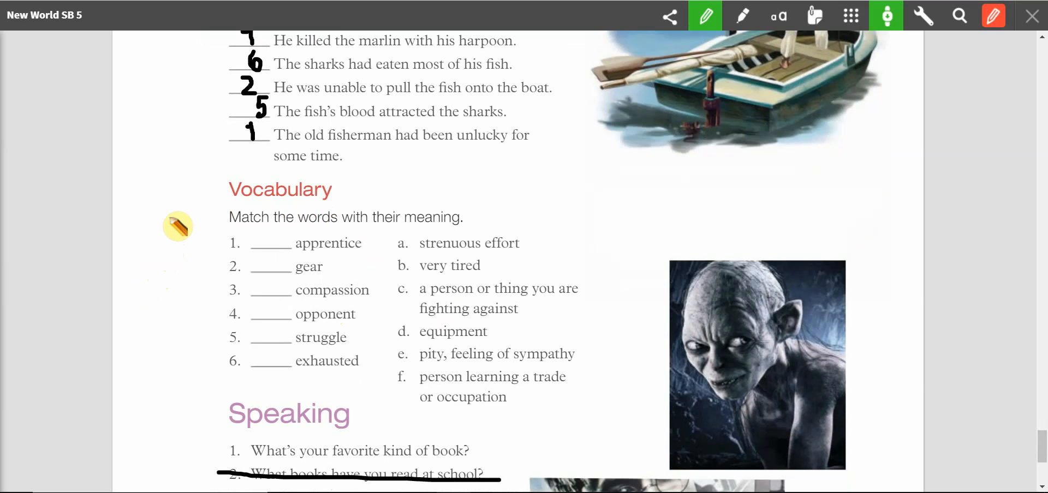
pyautogui.moveTo(336, 238)
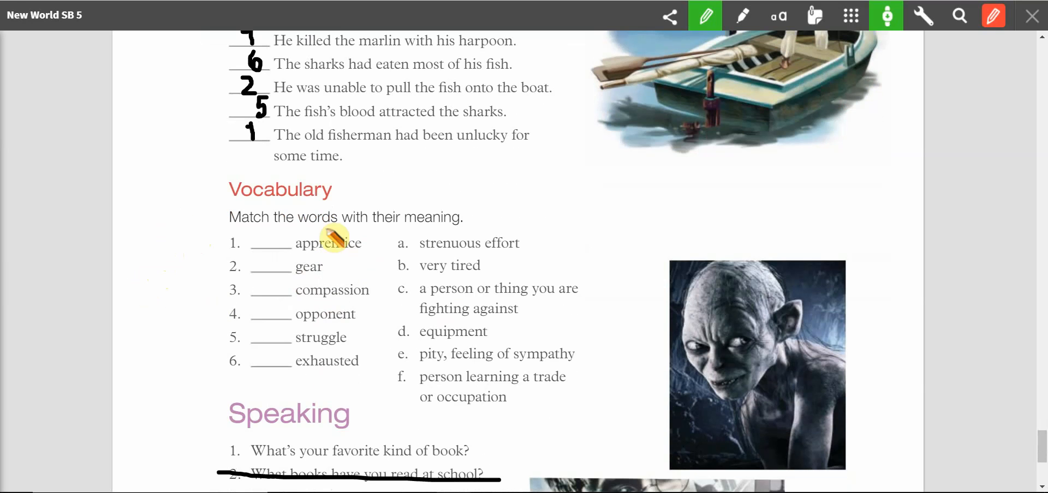
pyautogui.moveTo(343, 311)
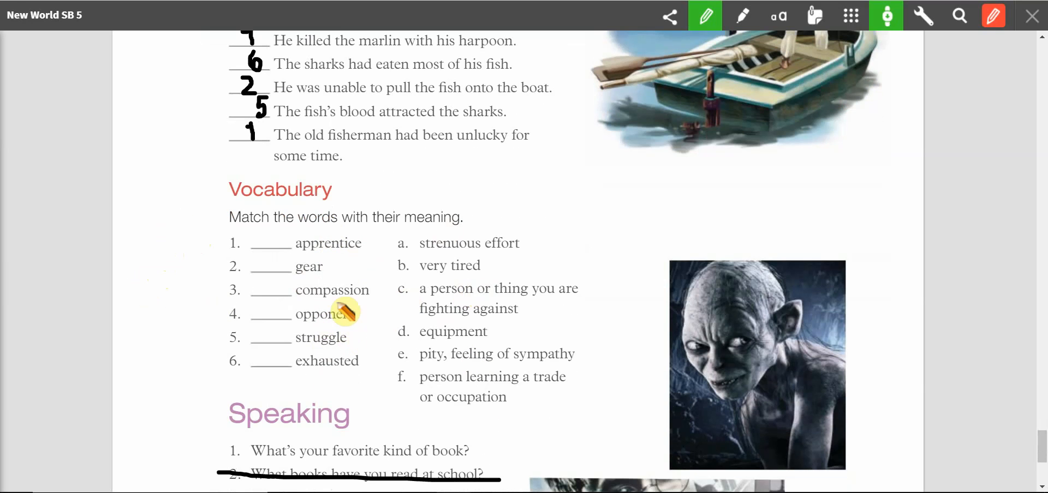
pyautogui.moveTo(367, 256)
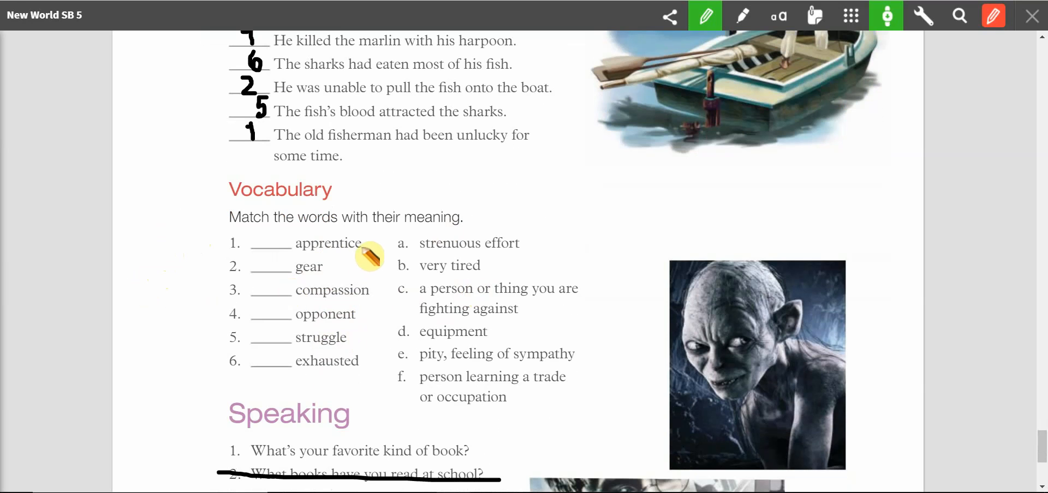
pyautogui.moveTo(374, 253)
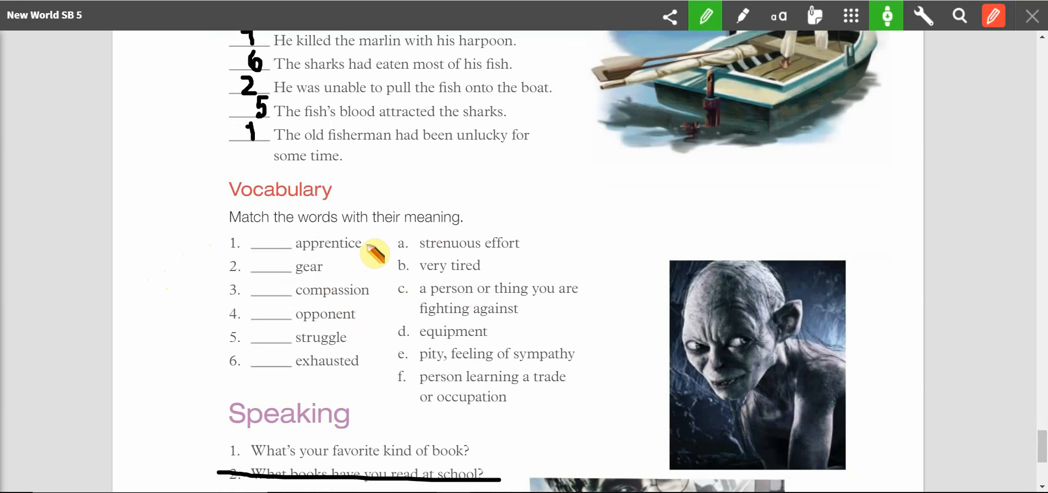
pyautogui.moveTo(354, 277)
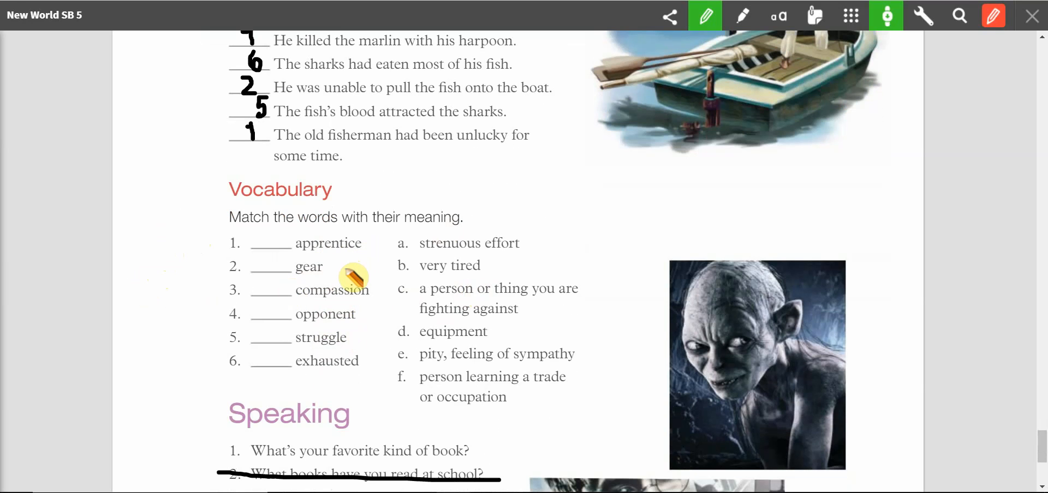
pyautogui.moveTo(371, 280)
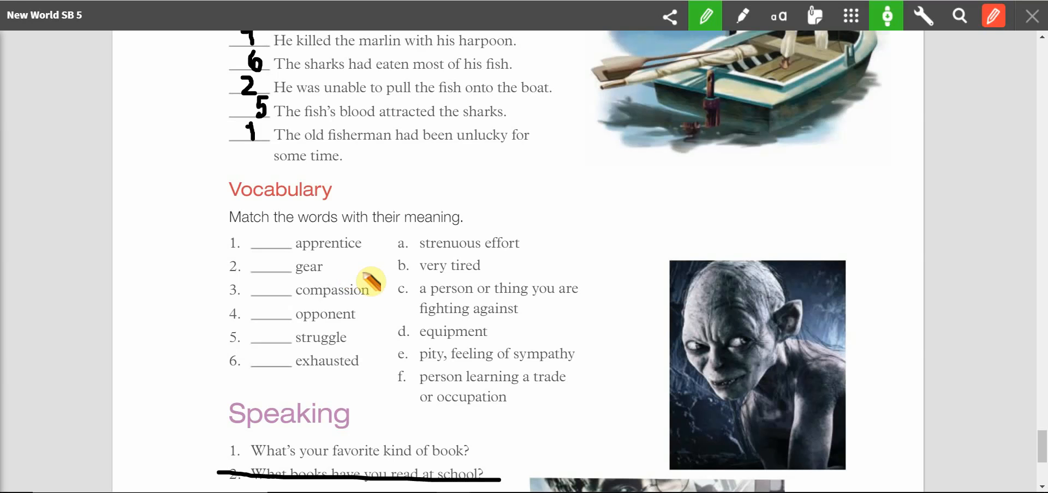
pyautogui.moveTo(381, 297)
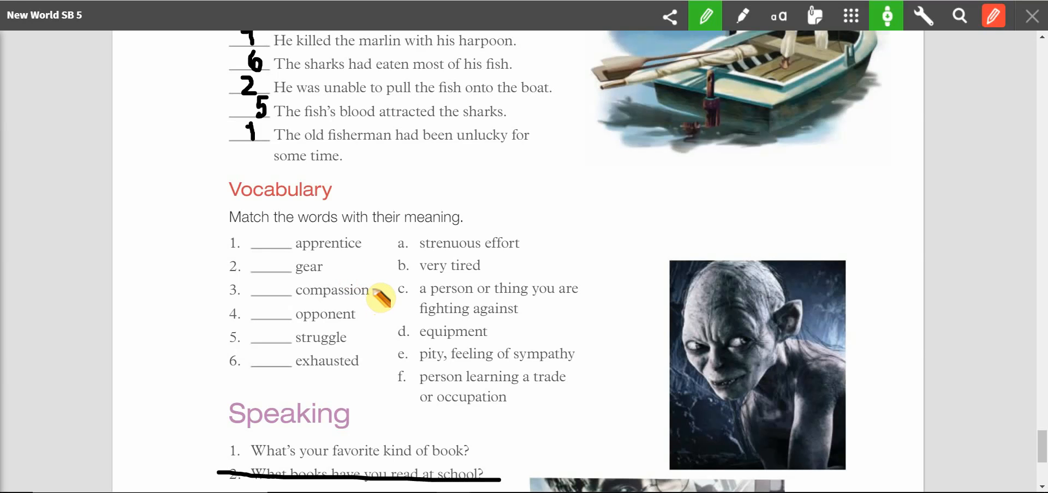
pyautogui.moveTo(368, 326)
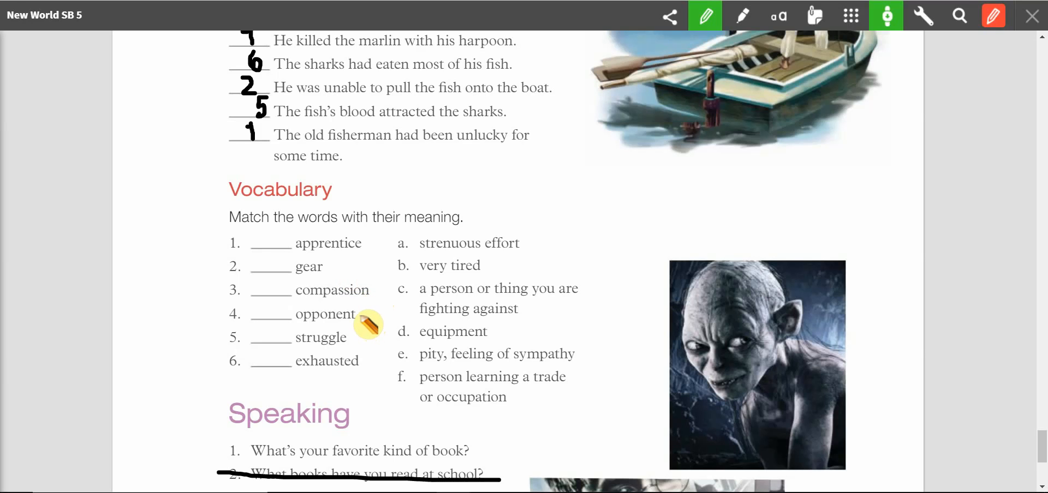
pyautogui.moveTo(354, 348)
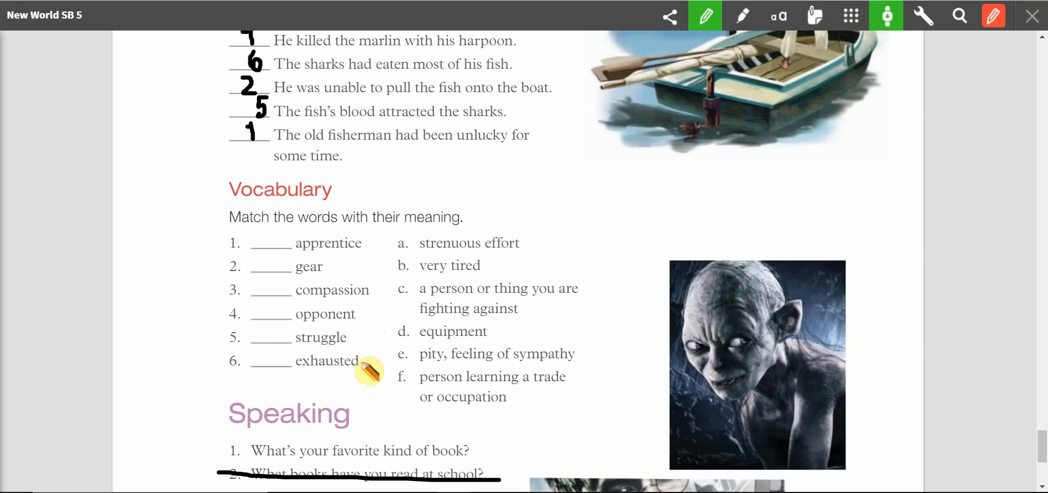
pyautogui.moveTo(588, 273)
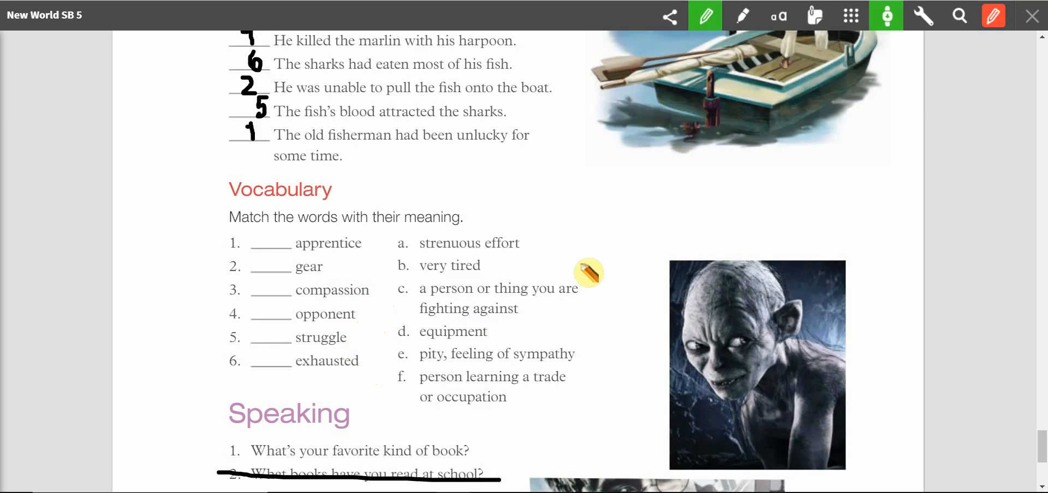
pyautogui.moveTo(538, 255)
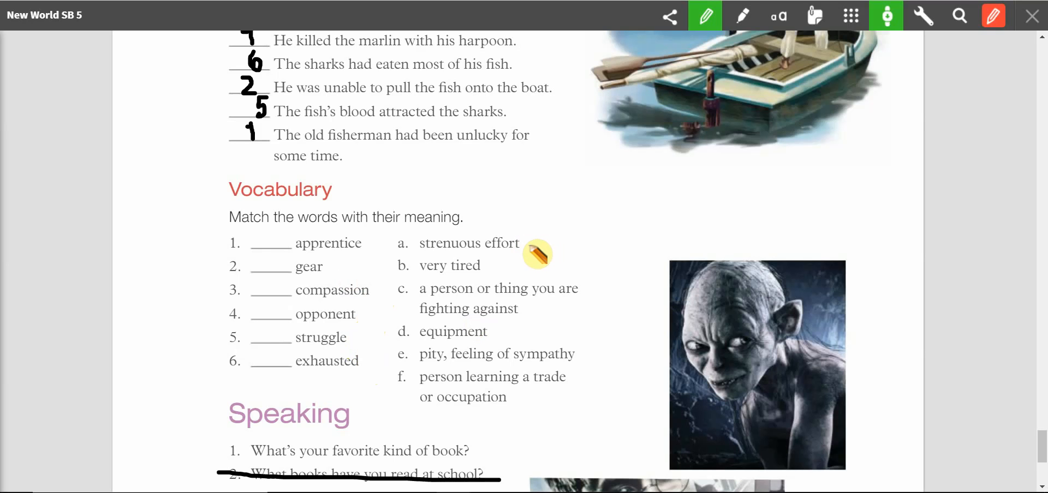
pyautogui.moveTo(494, 277)
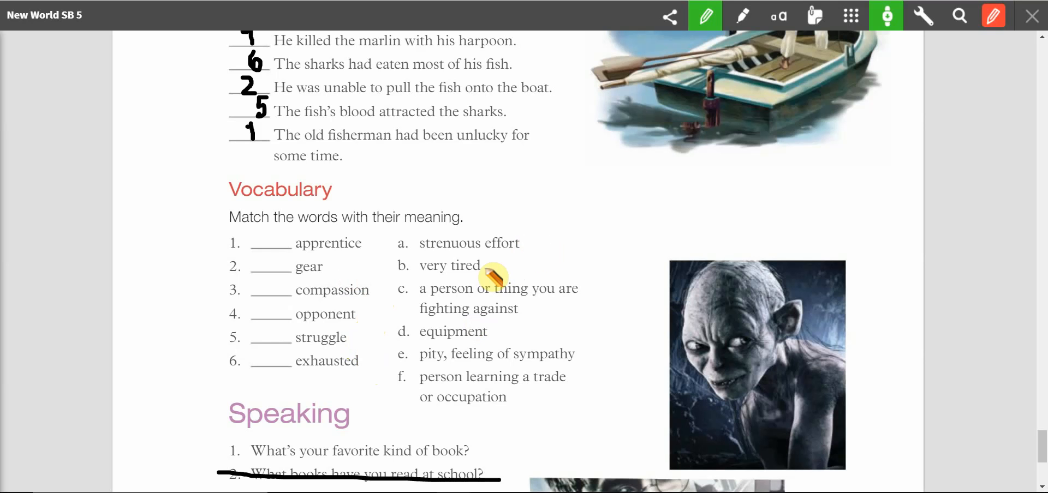
pyautogui.moveTo(595, 299)
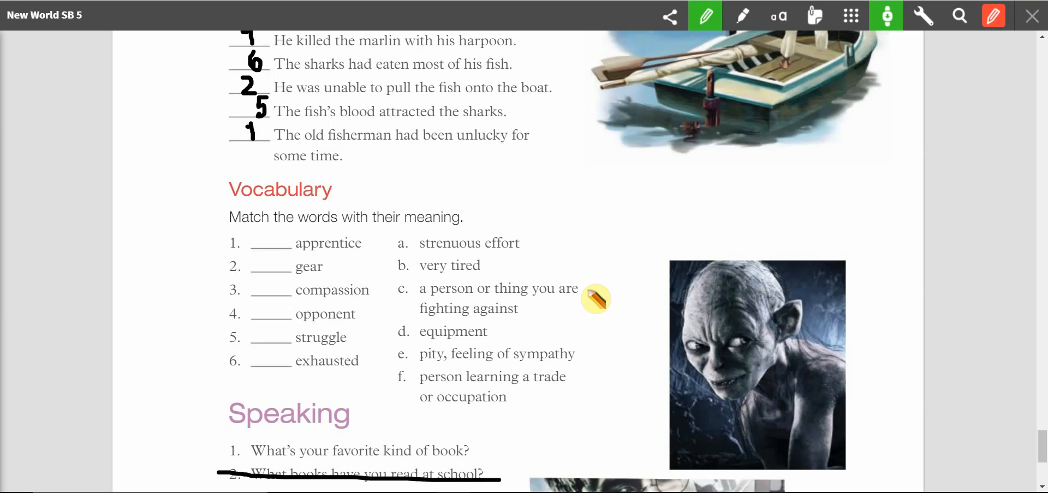
pyautogui.moveTo(506, 343)
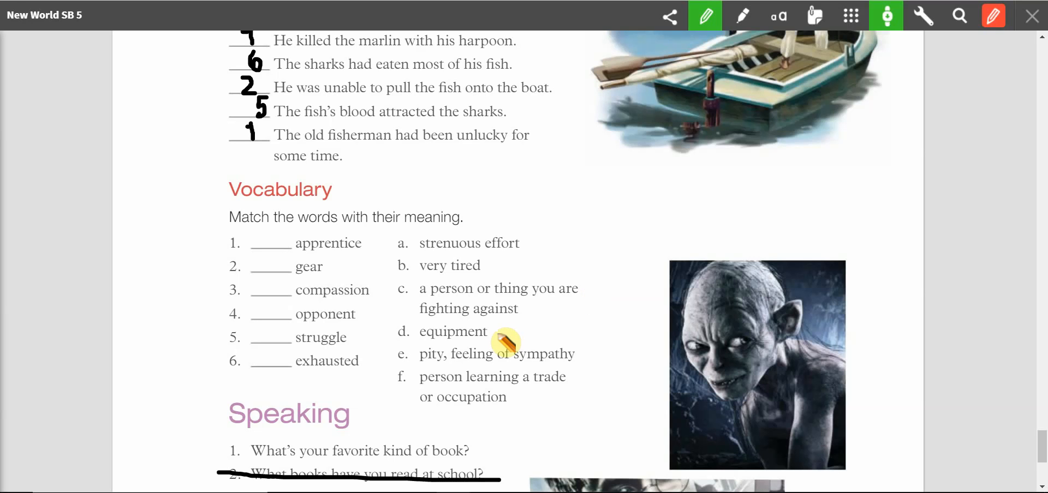
pyautogui.moveTo(590, 360)
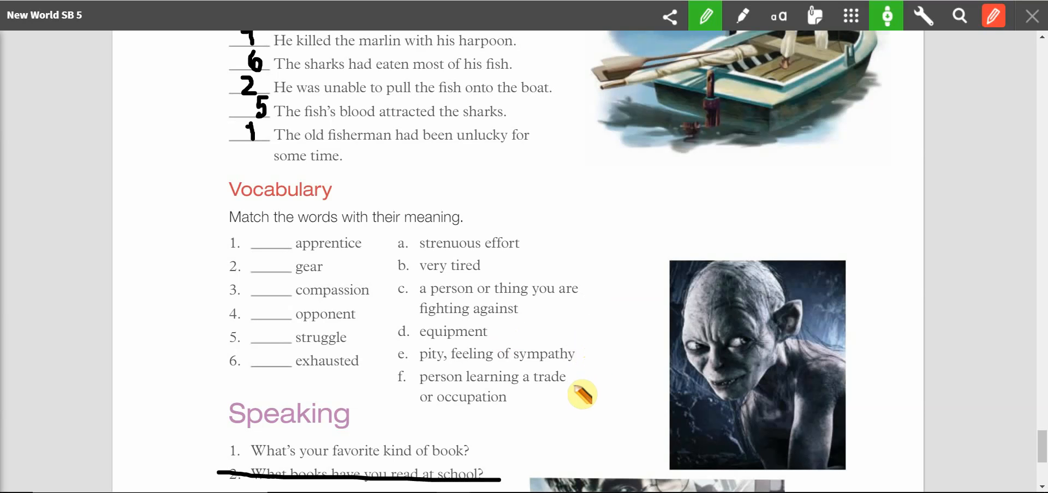
pyautogui.moveTo(340, 246)
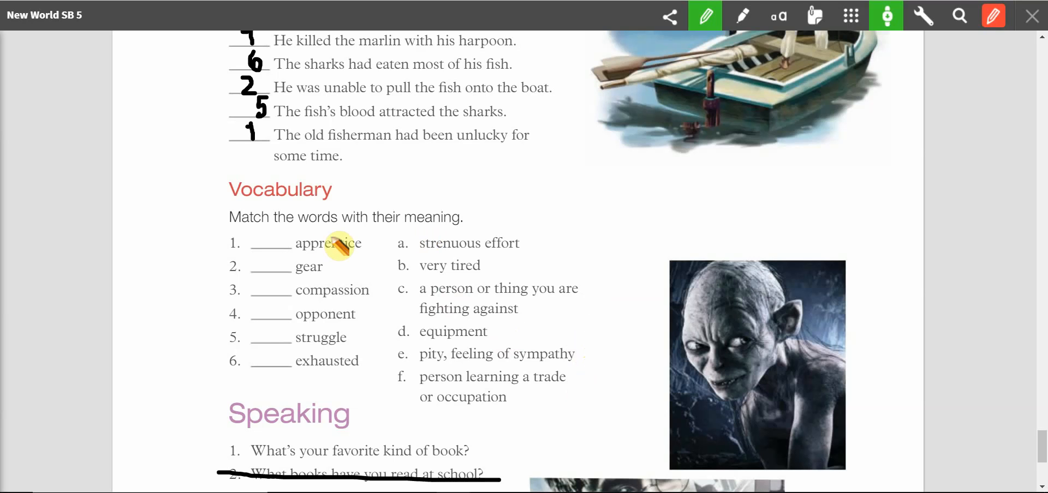
pyautogui.moveTo(360, 274)
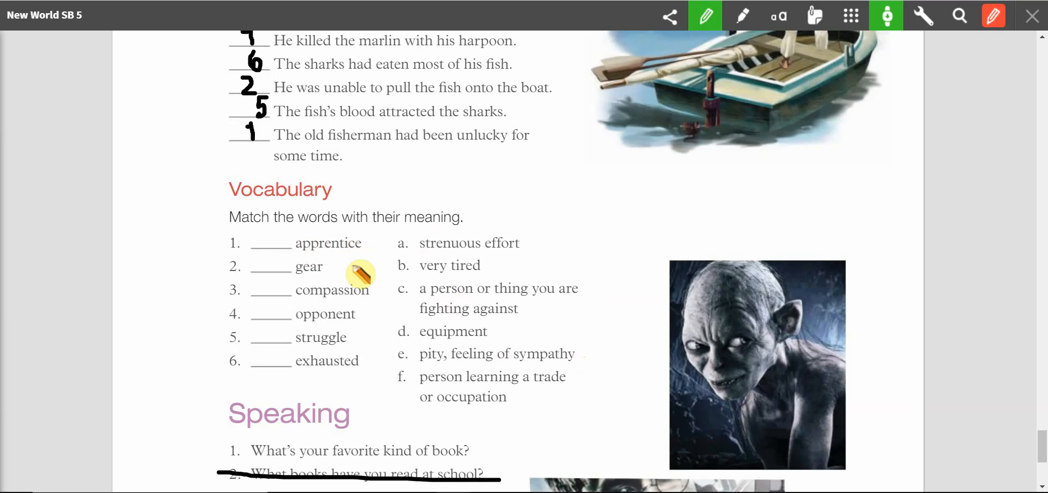
pyautogui.moveTo(351, 252)
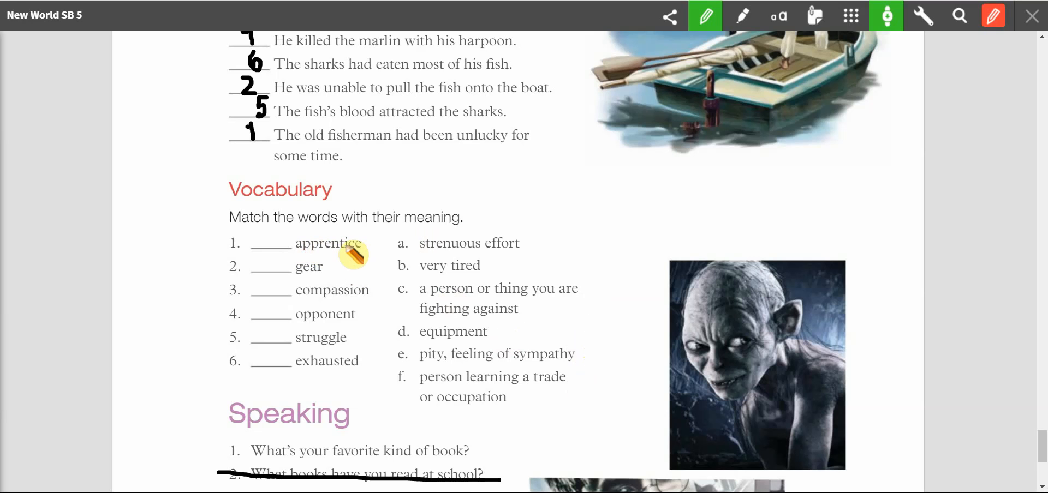
pyautogui.moveTo(441, 397)
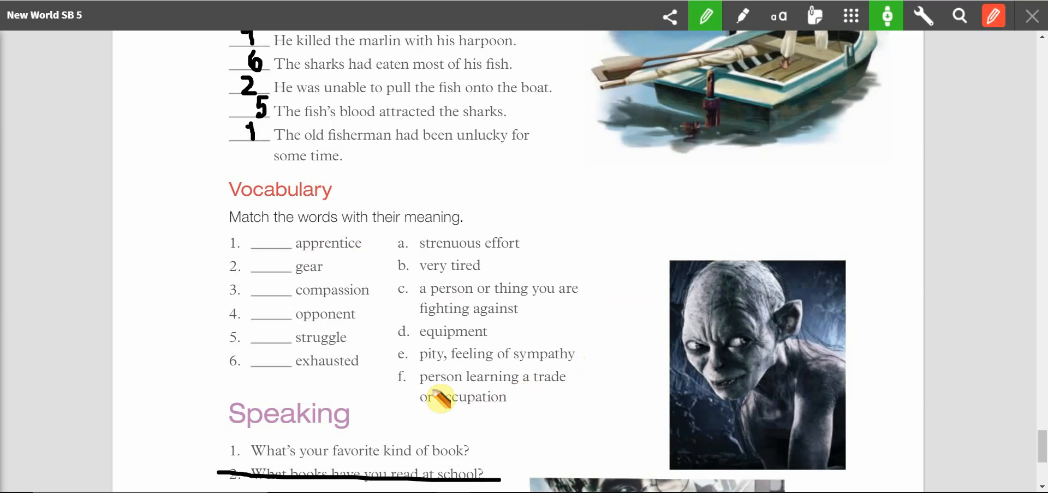
pyautogui.moveTo(264, 239)
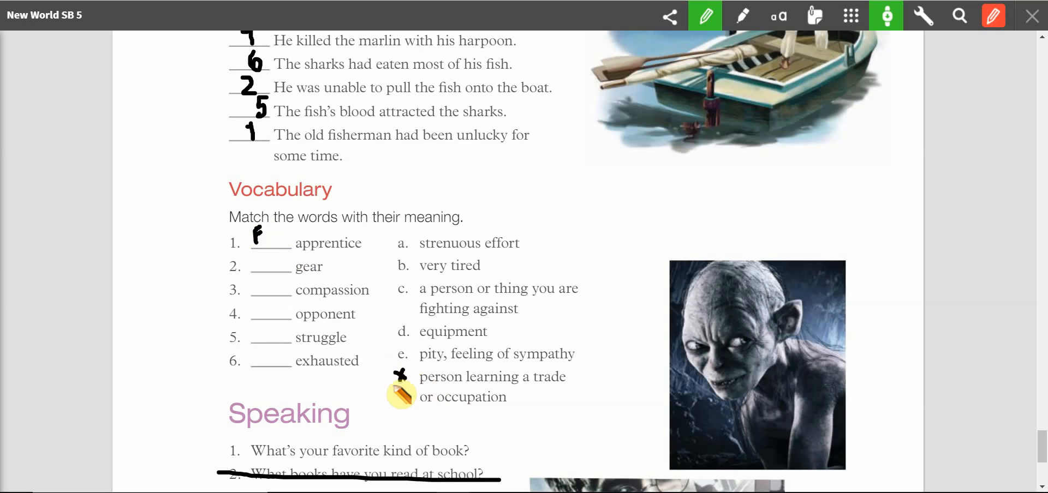
pyautogui.moveTo(304, 290)
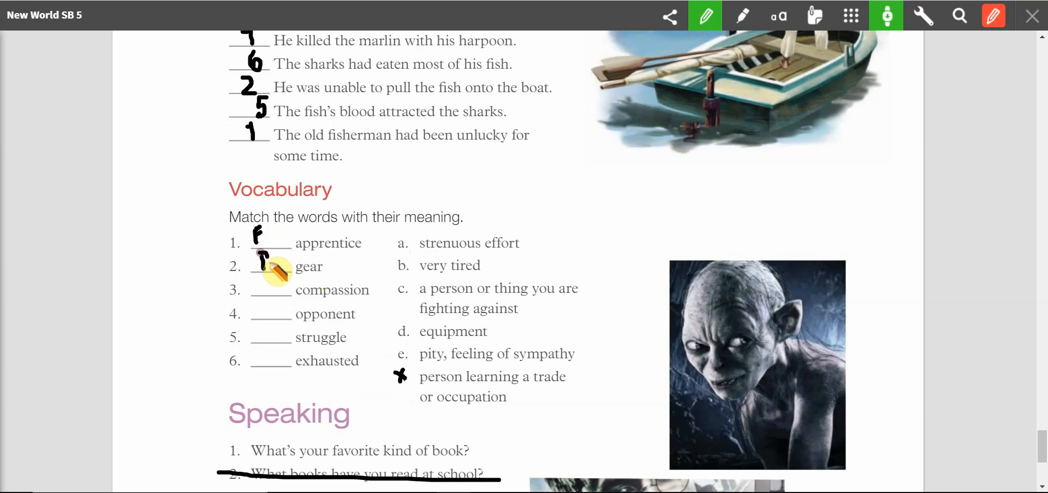
# Step: Cross off the meaning 'equipment' after matching it to gear
pyautogui.moveTo(267, 266); pyautogui.dragTo(411, 337)
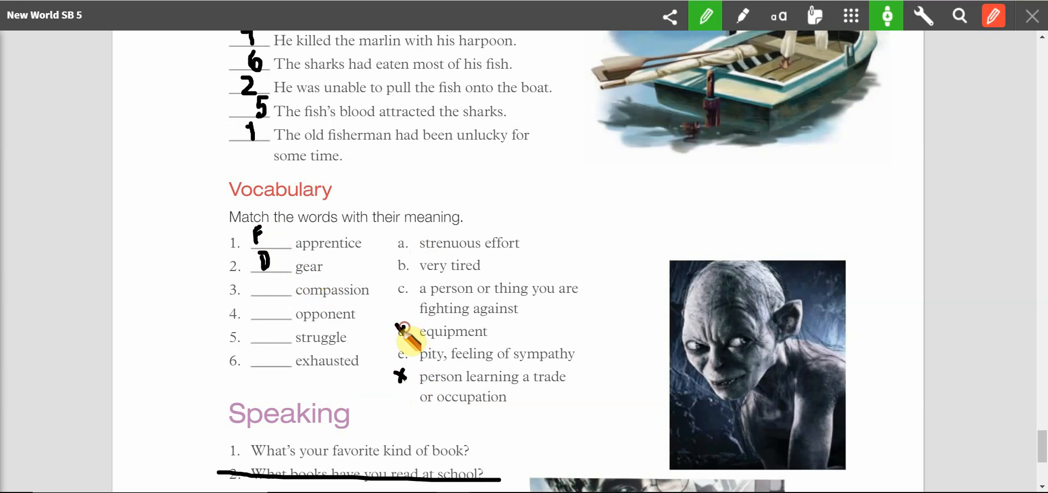
pyautogui.moveTo(498, 315)
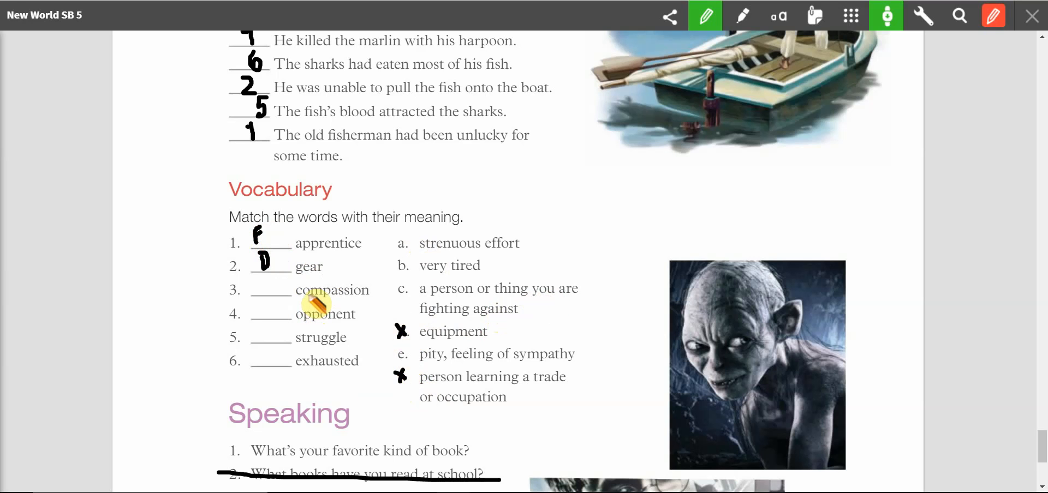
pyautogui.moveTo(394, 279)
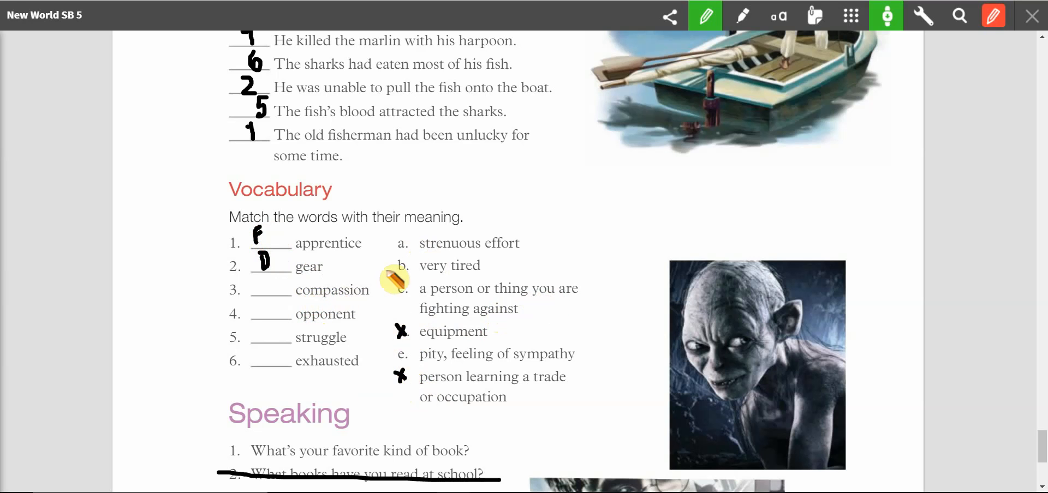
pyautogui.moveTo(408, 328)
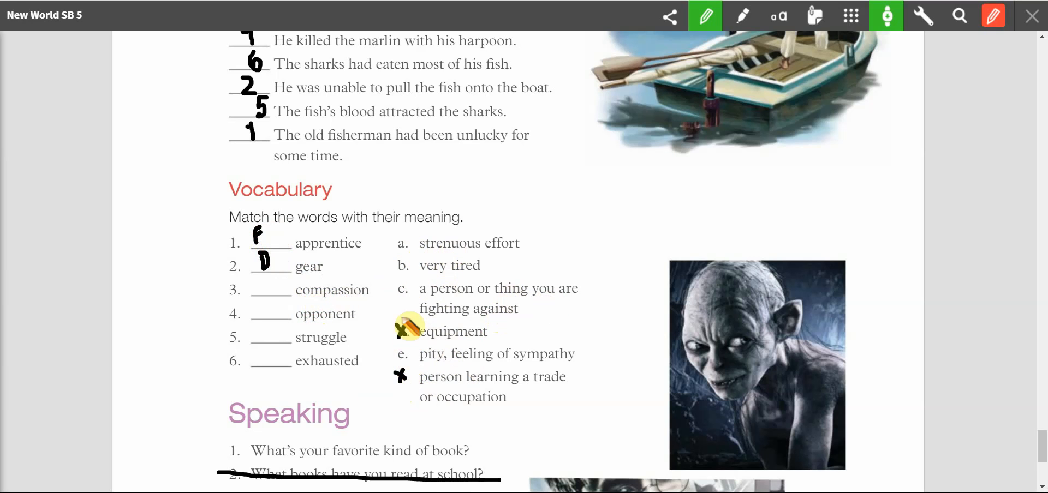
pyautogui.moveTo(376, 286)
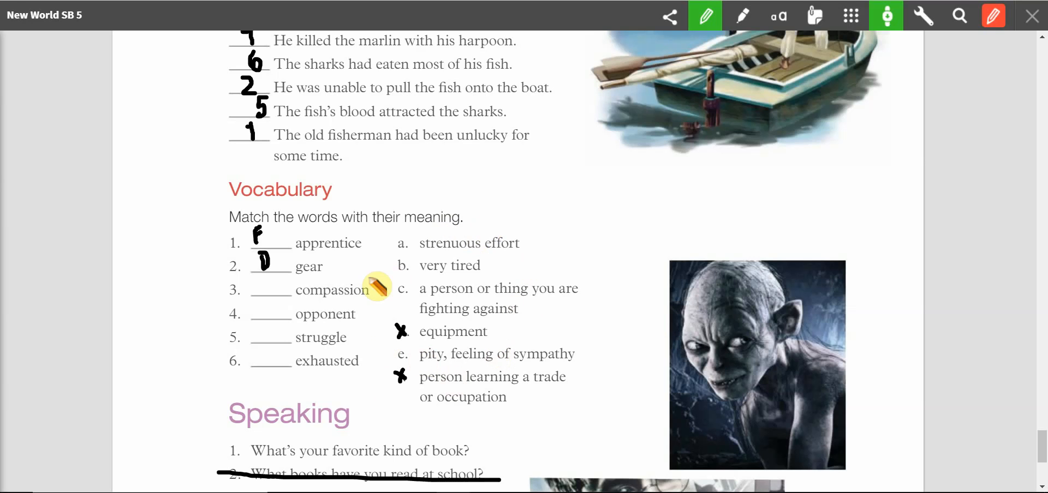
pyautogui.moveTo(433, 366)
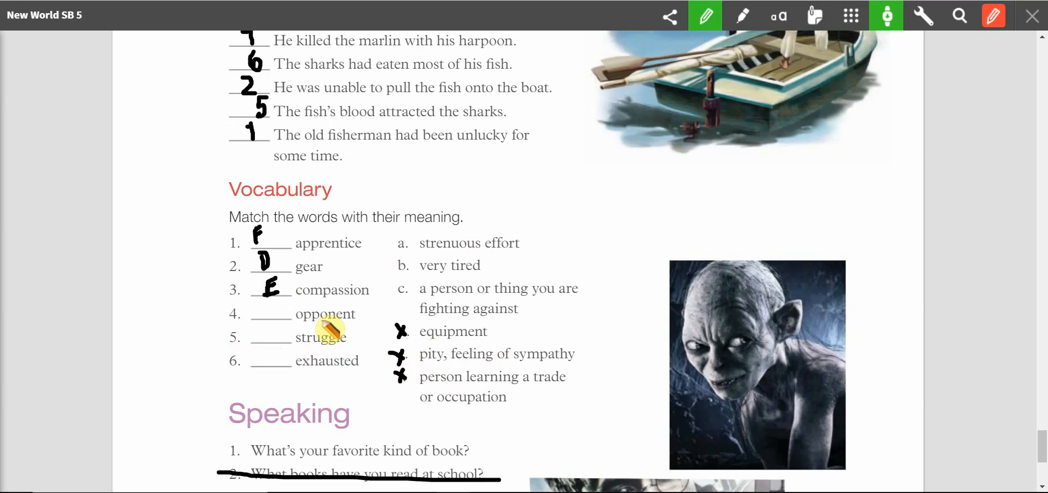
pyautogui.moveTo(480, 302)
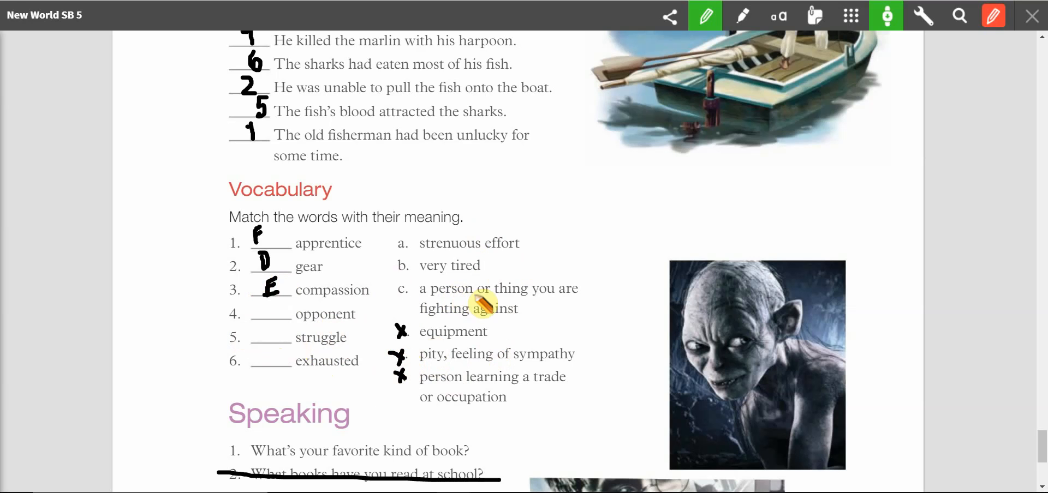
pyautogui.moveTo(504, 324)
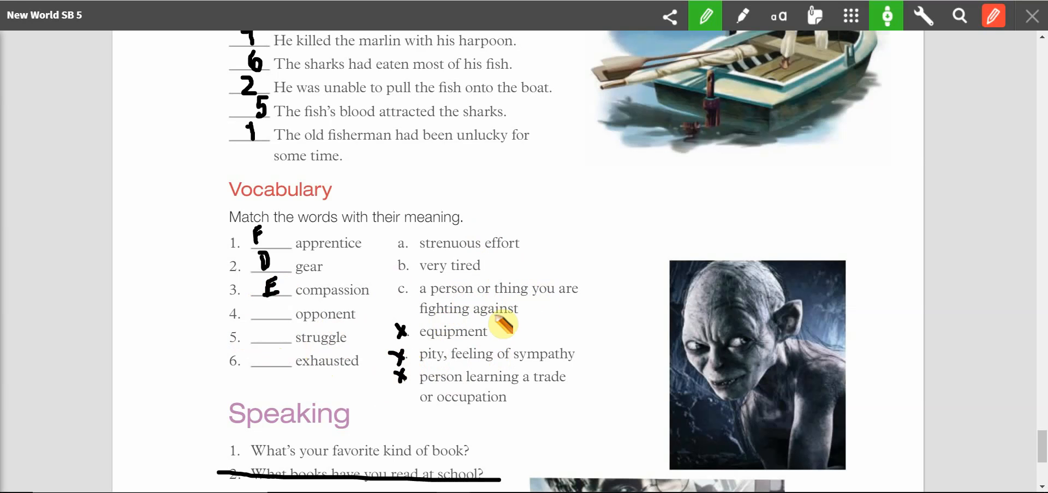
pyautogui.moveTo(267, 314)
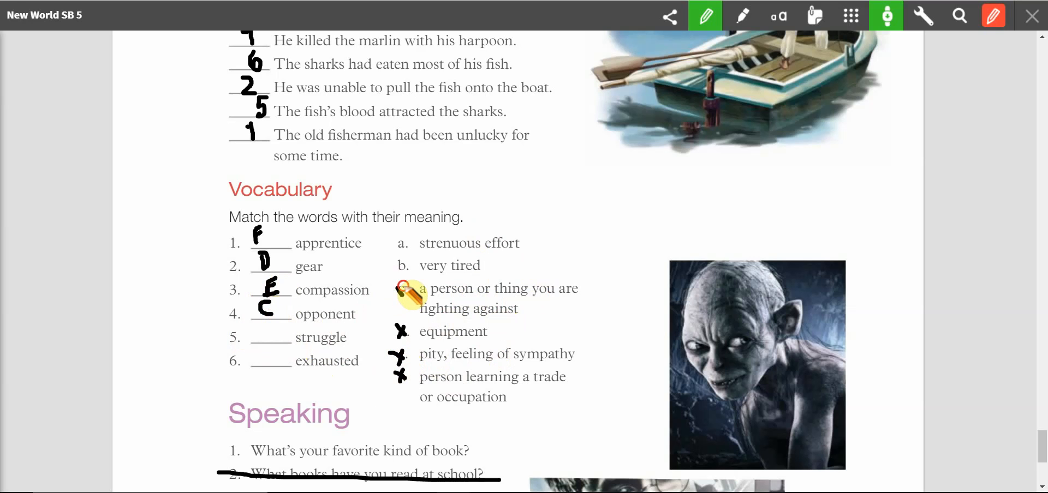
pyautogui.moveTo(214, 351)
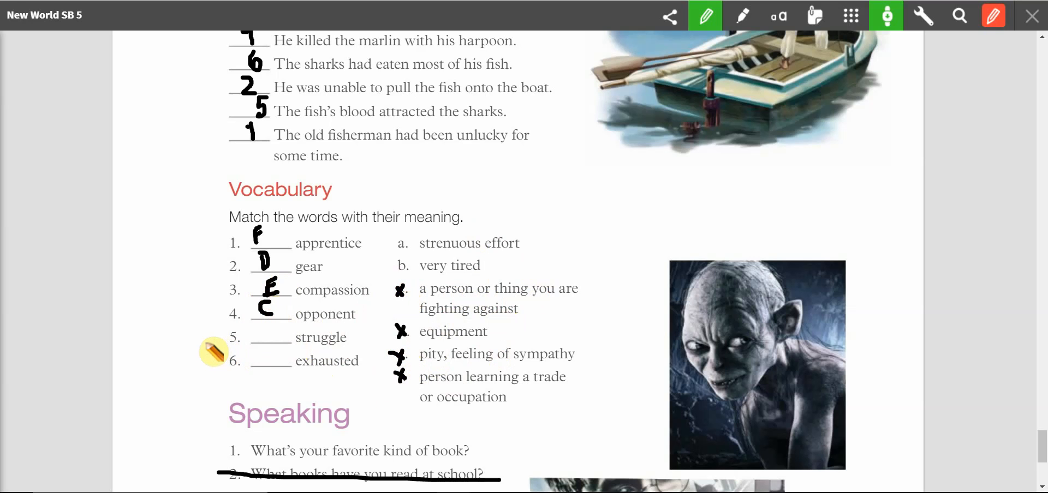
pyautogui.moveTo(318, 352)
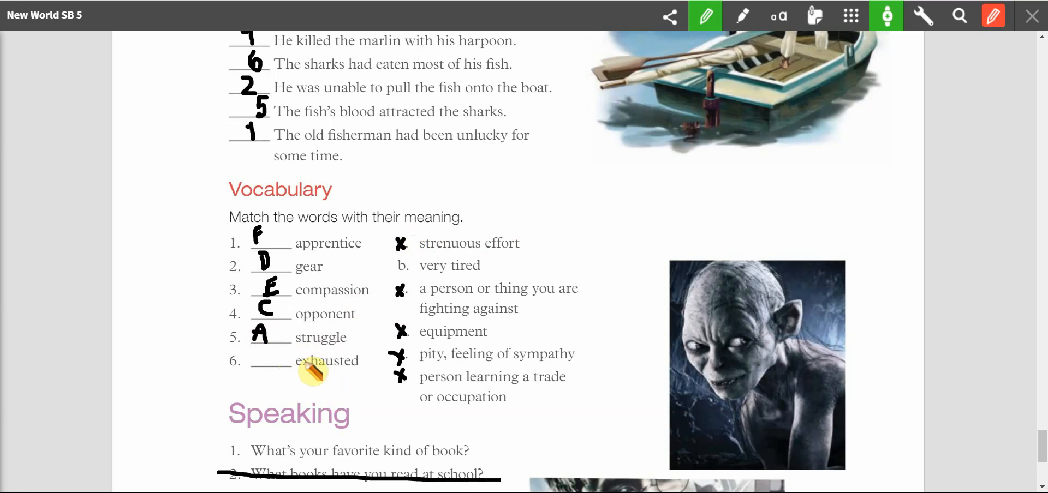
pyautogui.moveTo(402, 271)
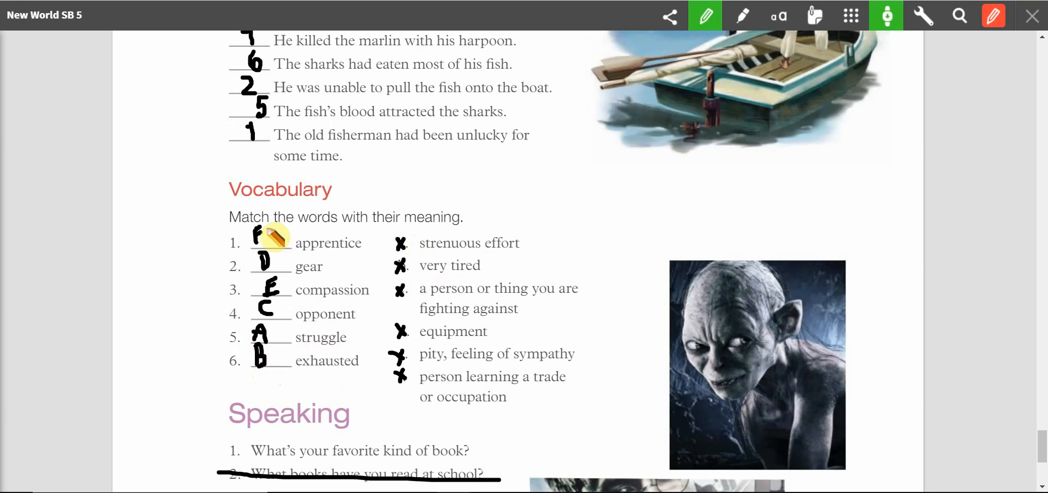
pyautogui.moveTo(303, 366)
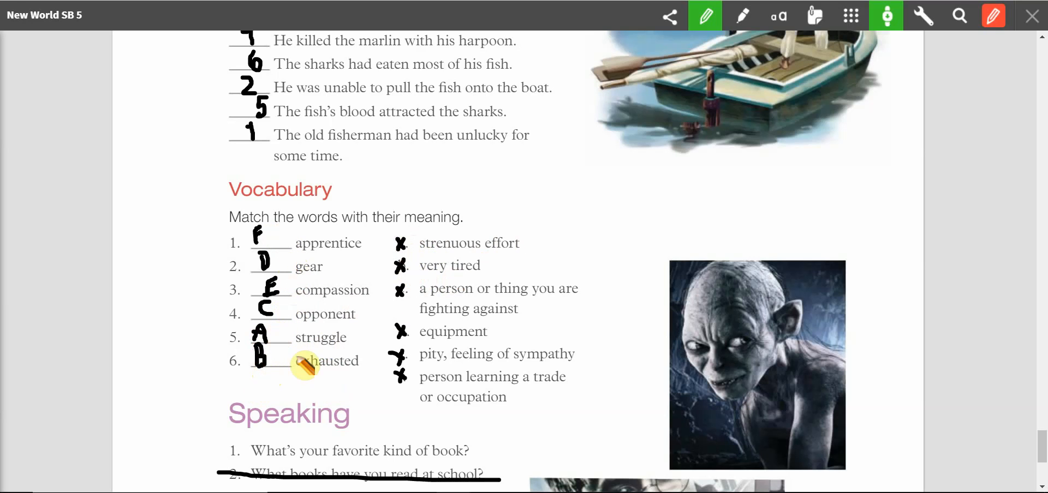
pyautogui.moveTo(394, 261)
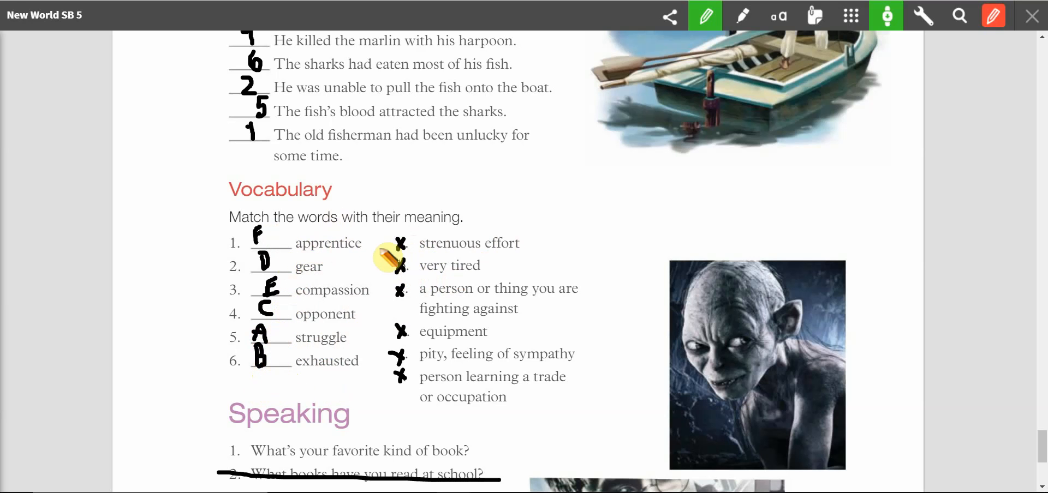
pyautogui.moveTo(525, 323)
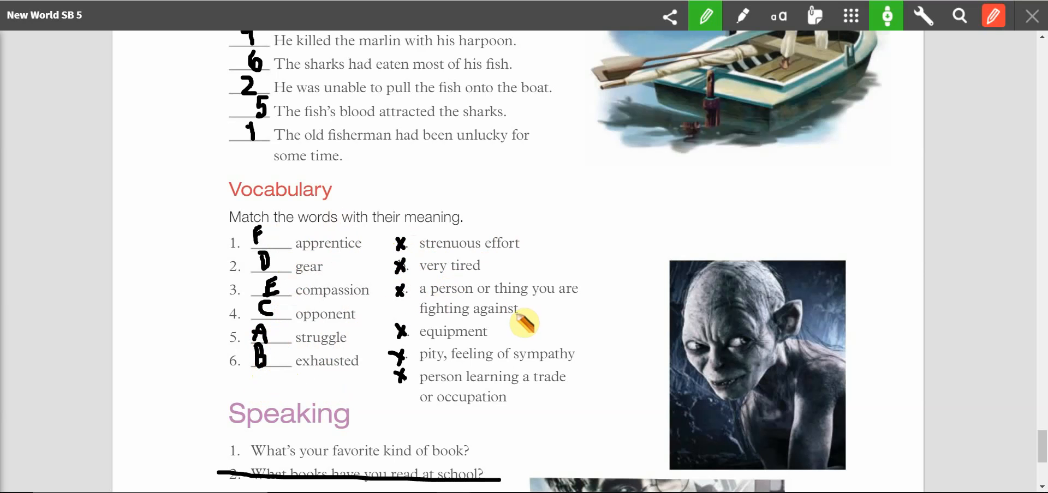
# Step: Scroll down toward the Speaking section
pyautogui.scroll(-3)
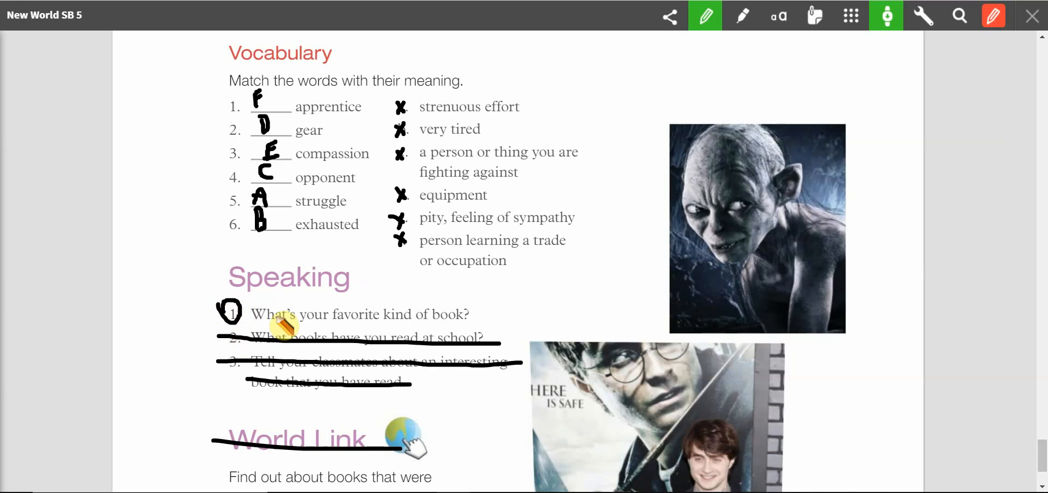
pyautogui.moveTo(403, 326)
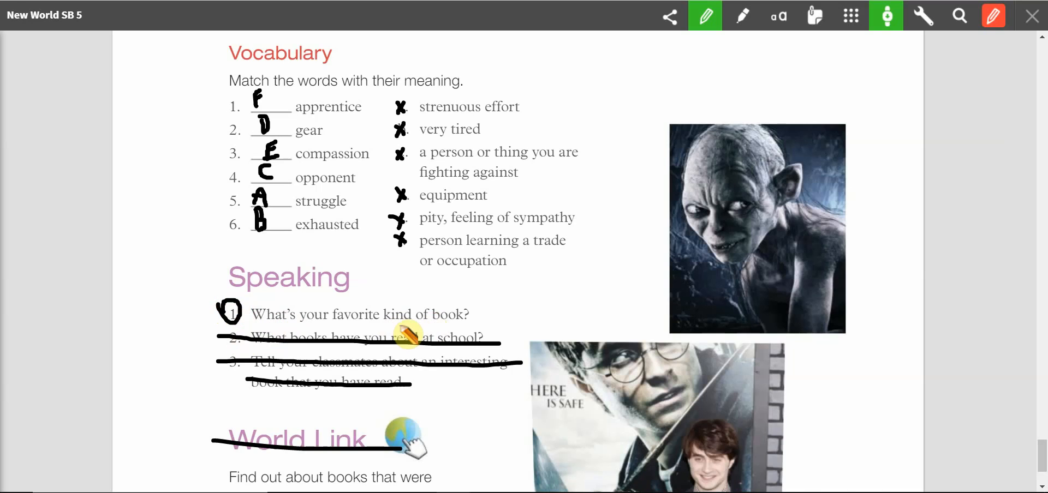
pyautogui.moveTo(500, 308)
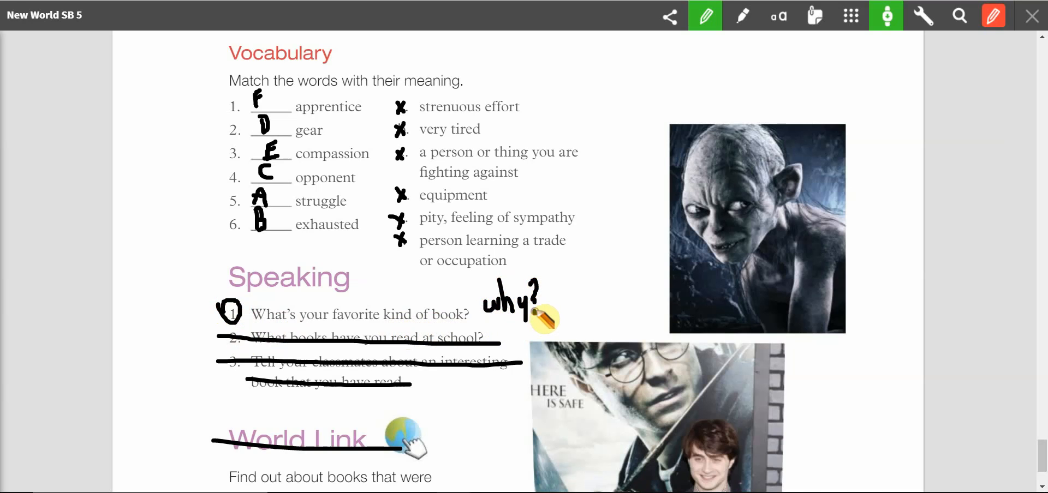
pyautogui.moveTo(444, 307)
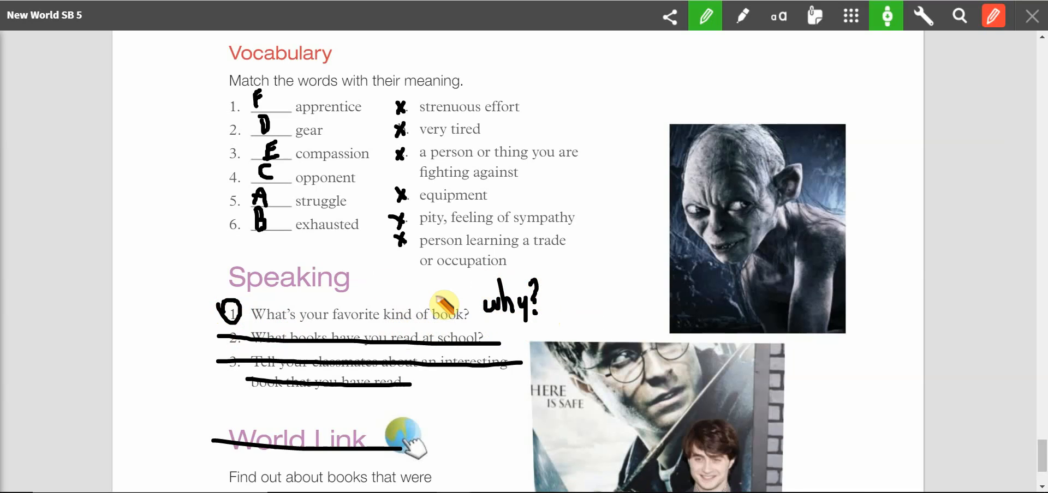